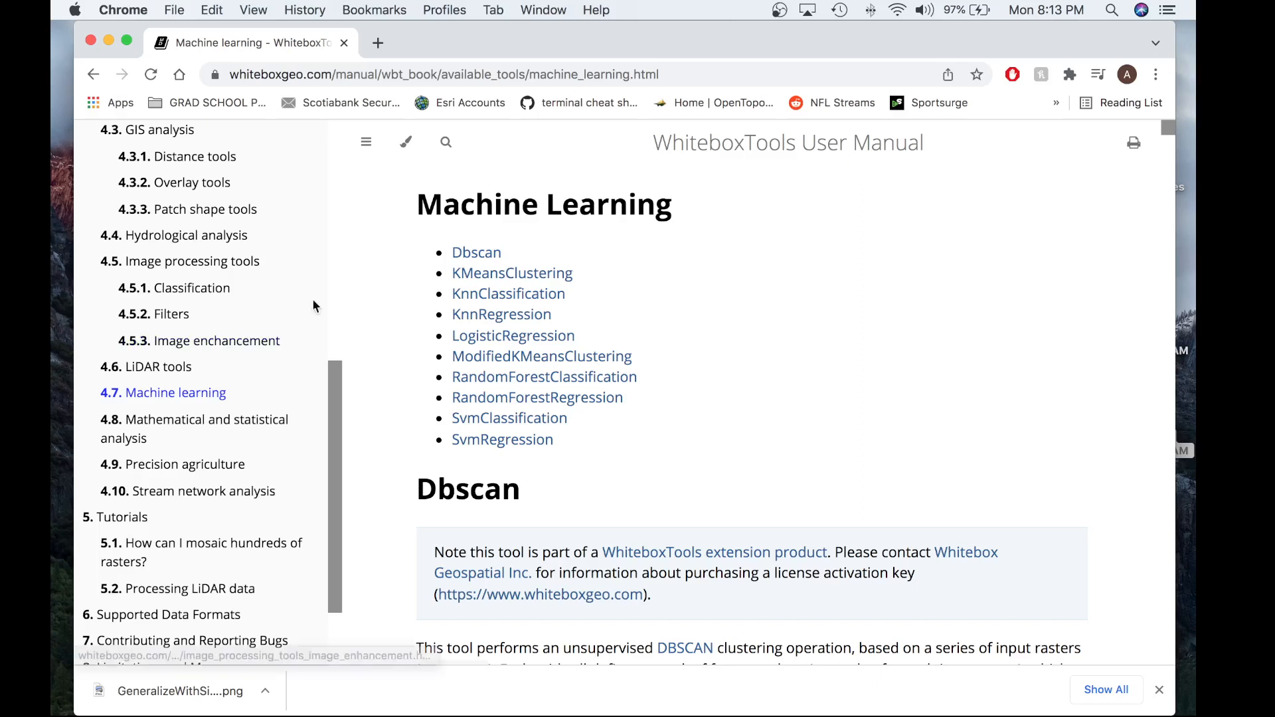
mouse_move(509, 294)
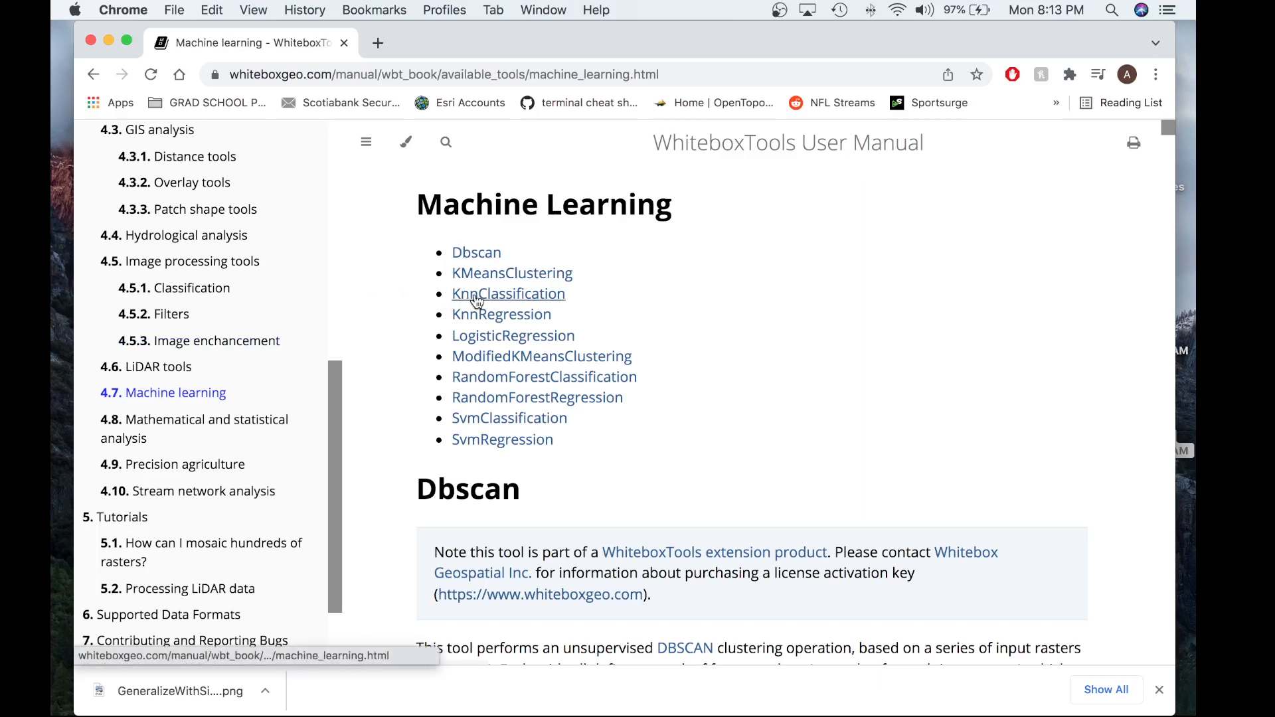
Go to the KnnClassification tool documentation from the Machine Learning manual page
left_click(509, 294)
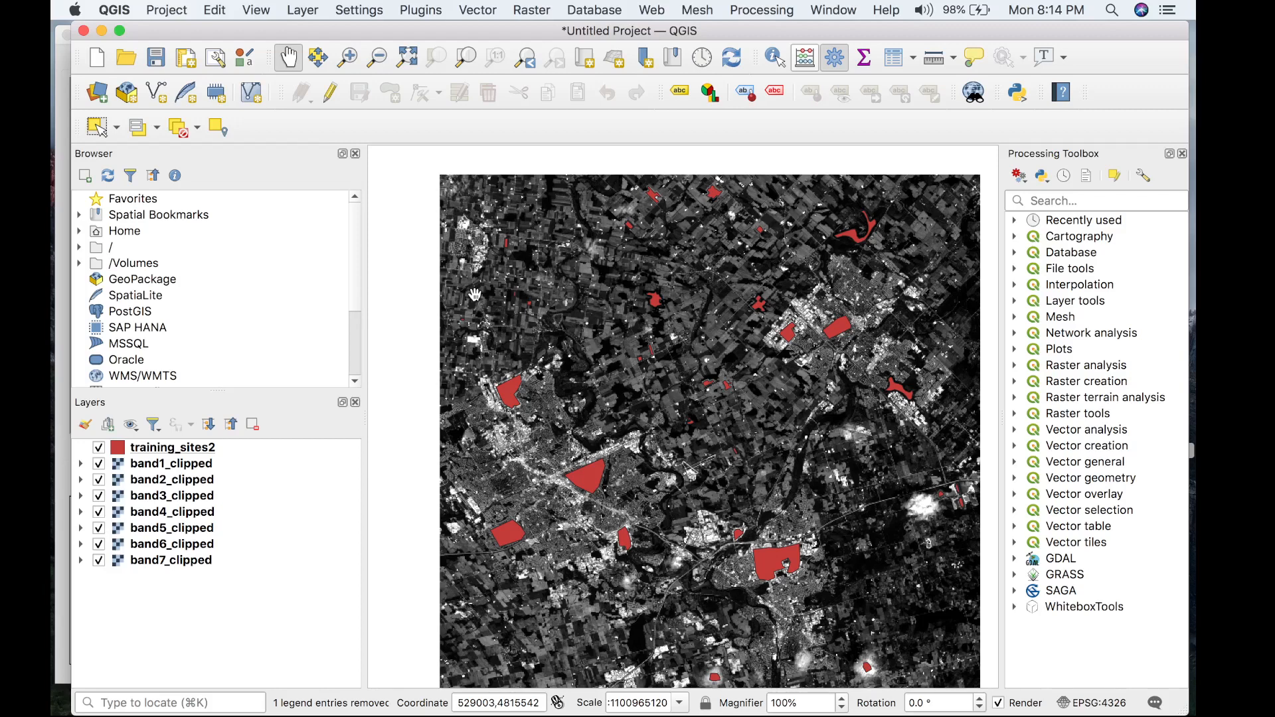
mouse_move(907, 48)
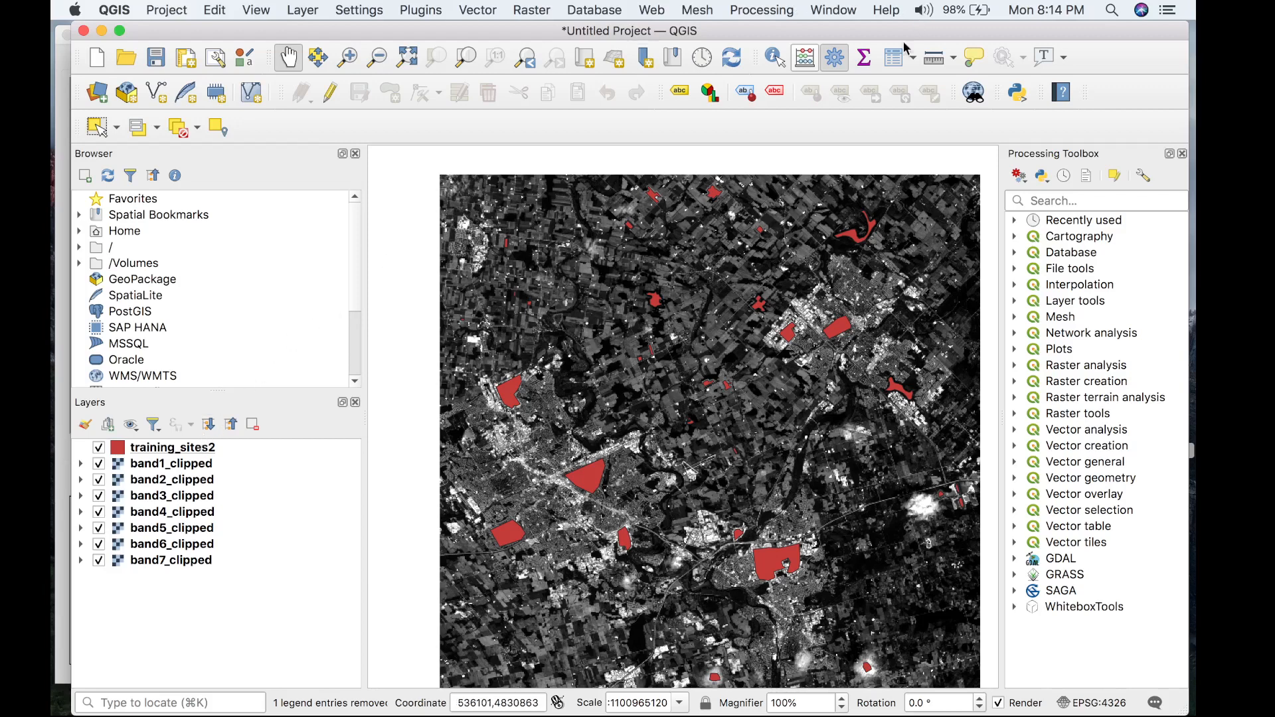
left_click(173, 448)
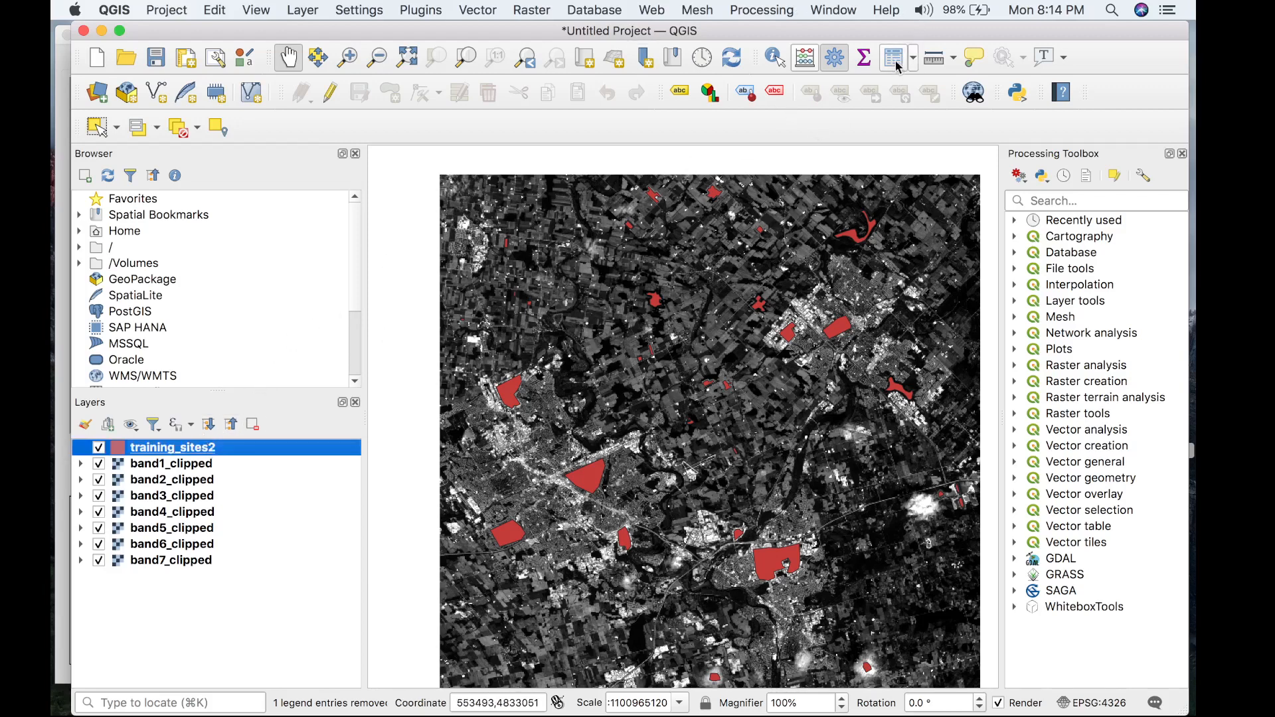
left_click(893, 57)
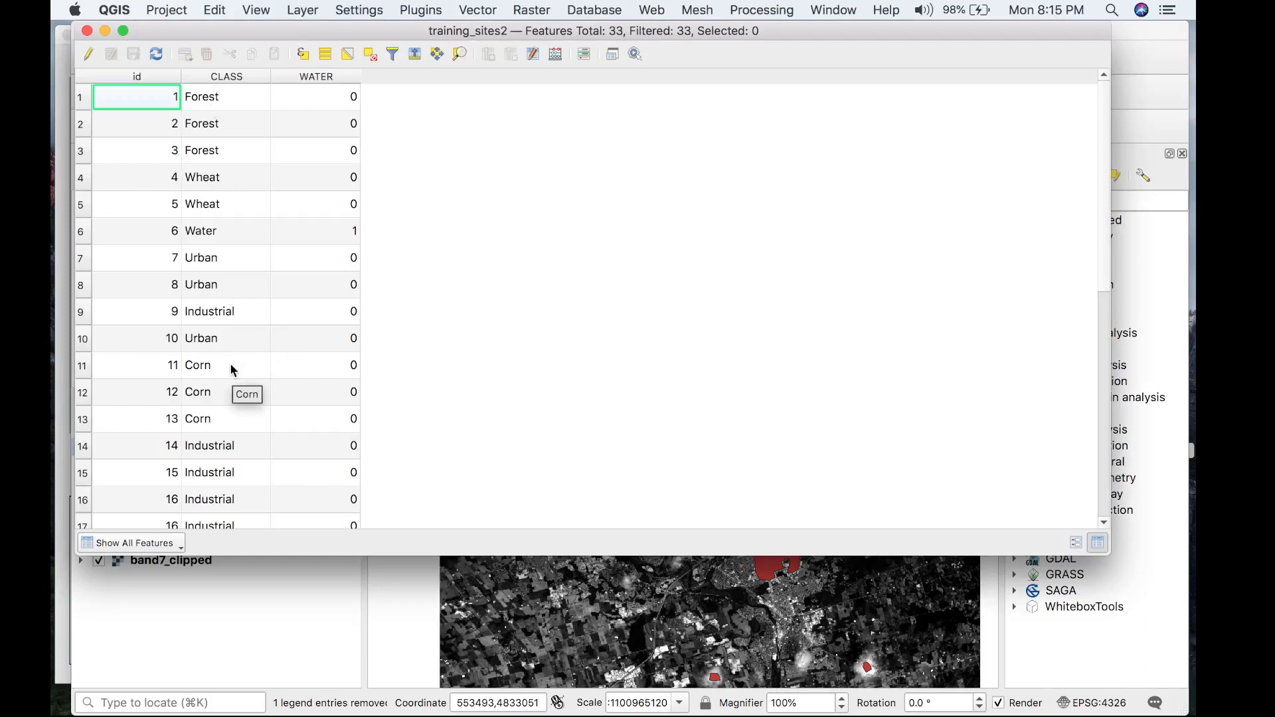
scroll("down", 3)
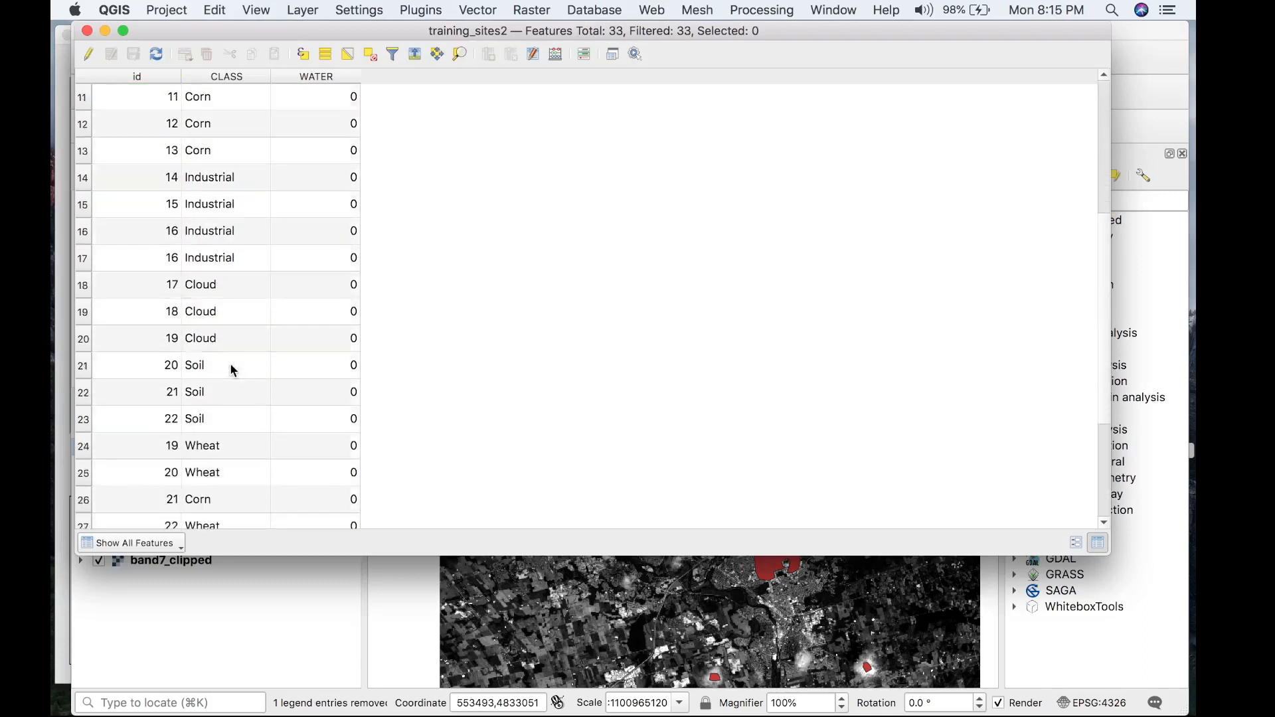
scroll("down", 3)
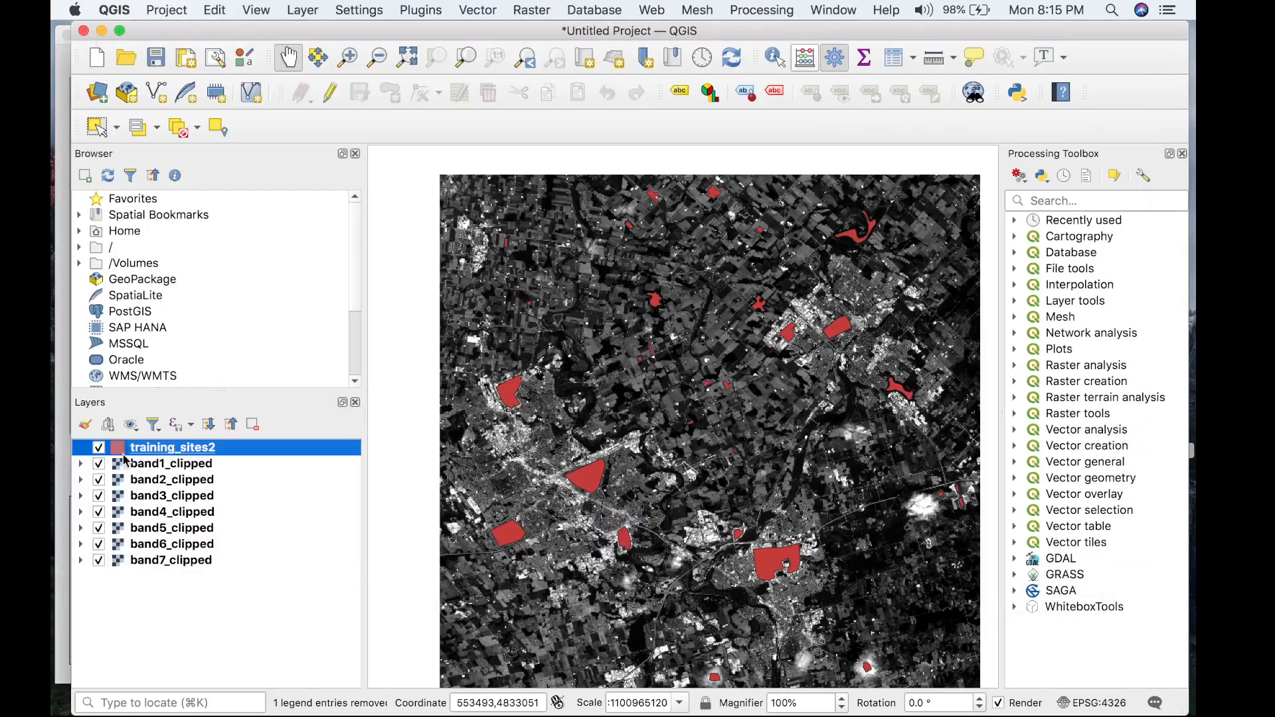
left_click(97, 446)
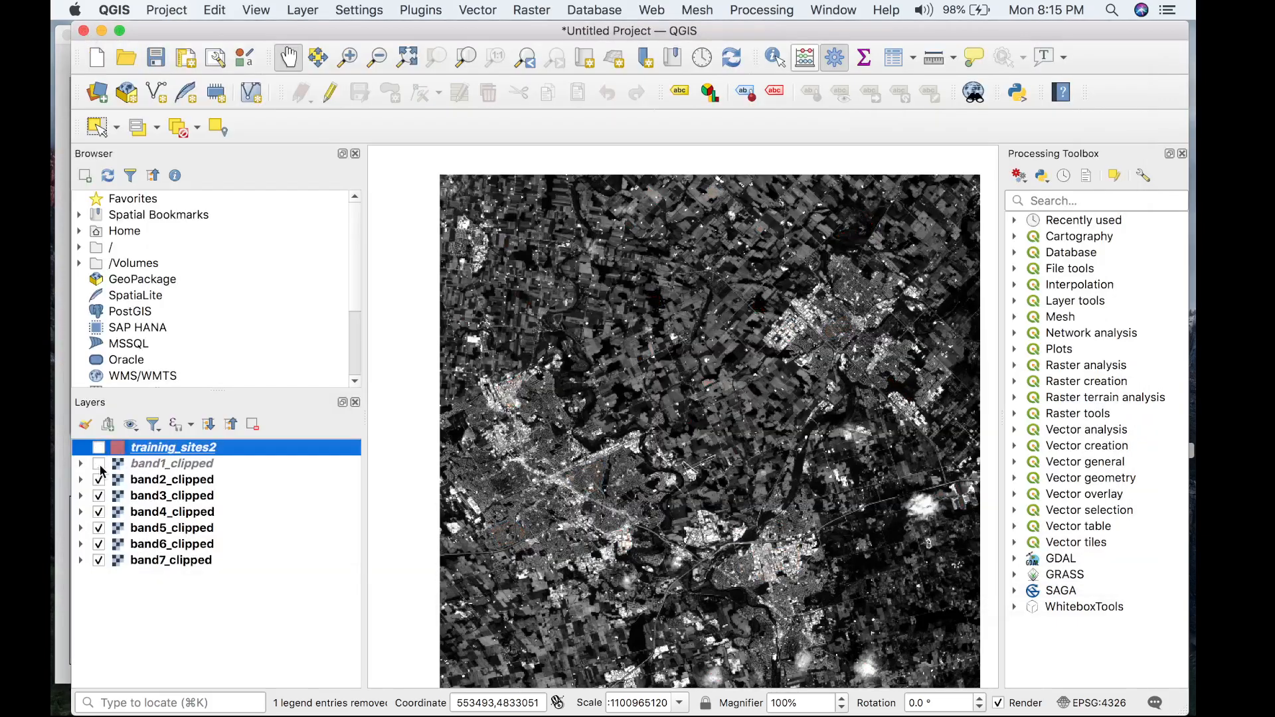
left_click(99, 480)
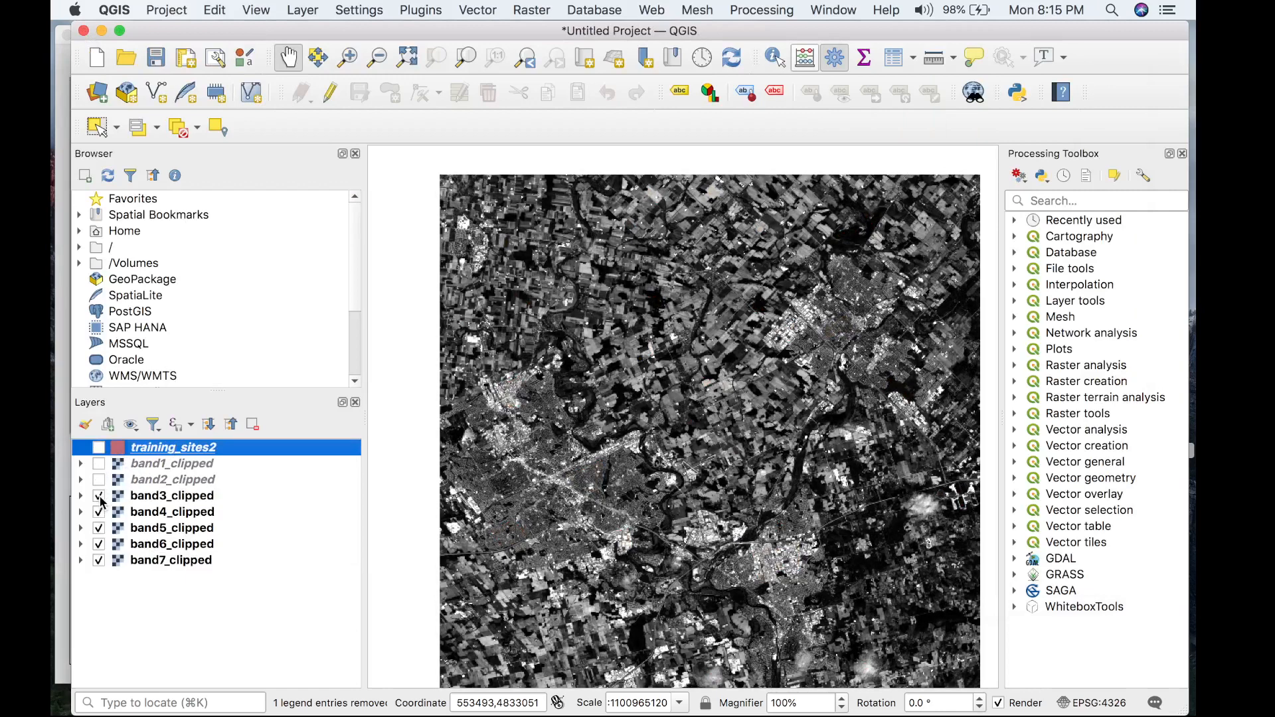
left_click(98, 464)
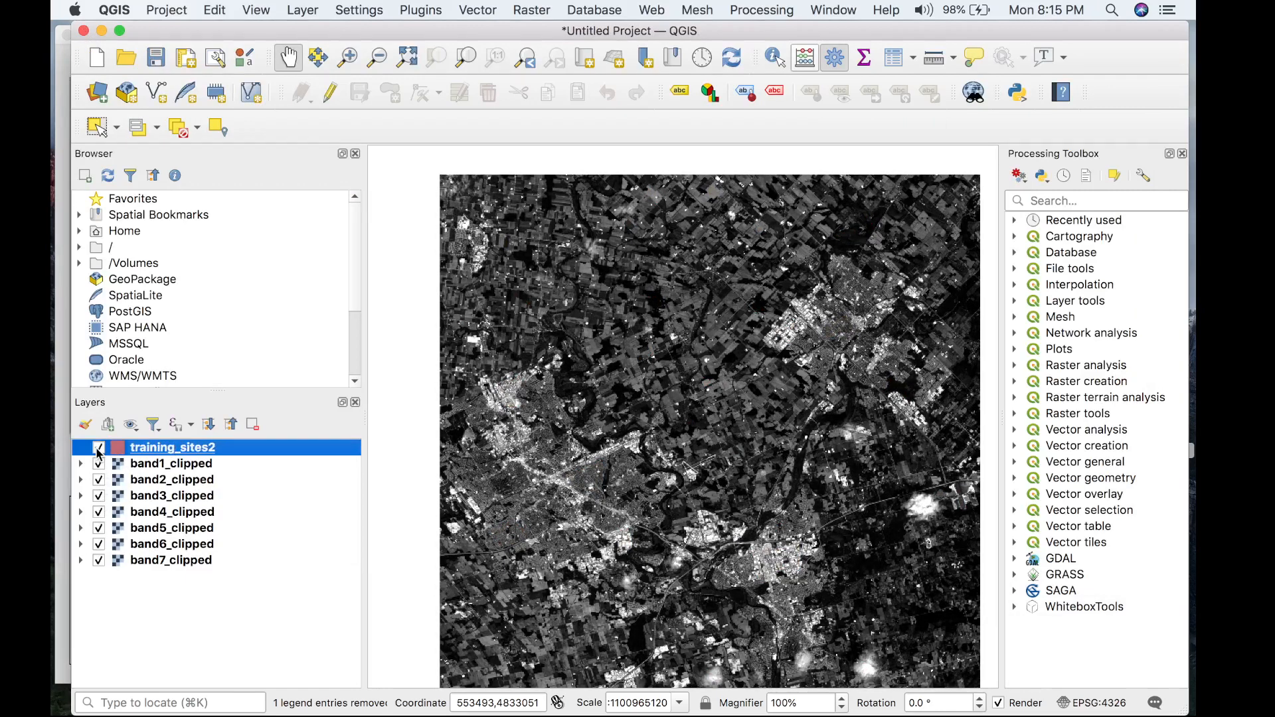
left_click(98, 448)
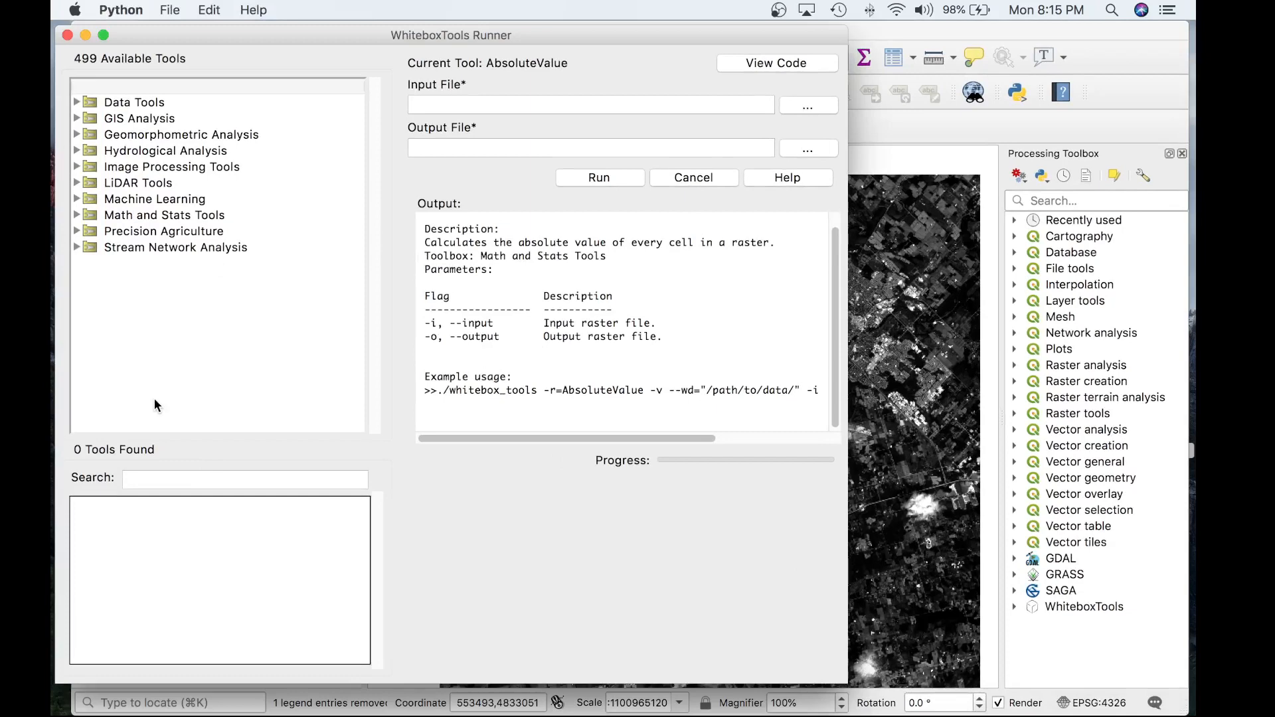
mouse_move(102, 449)
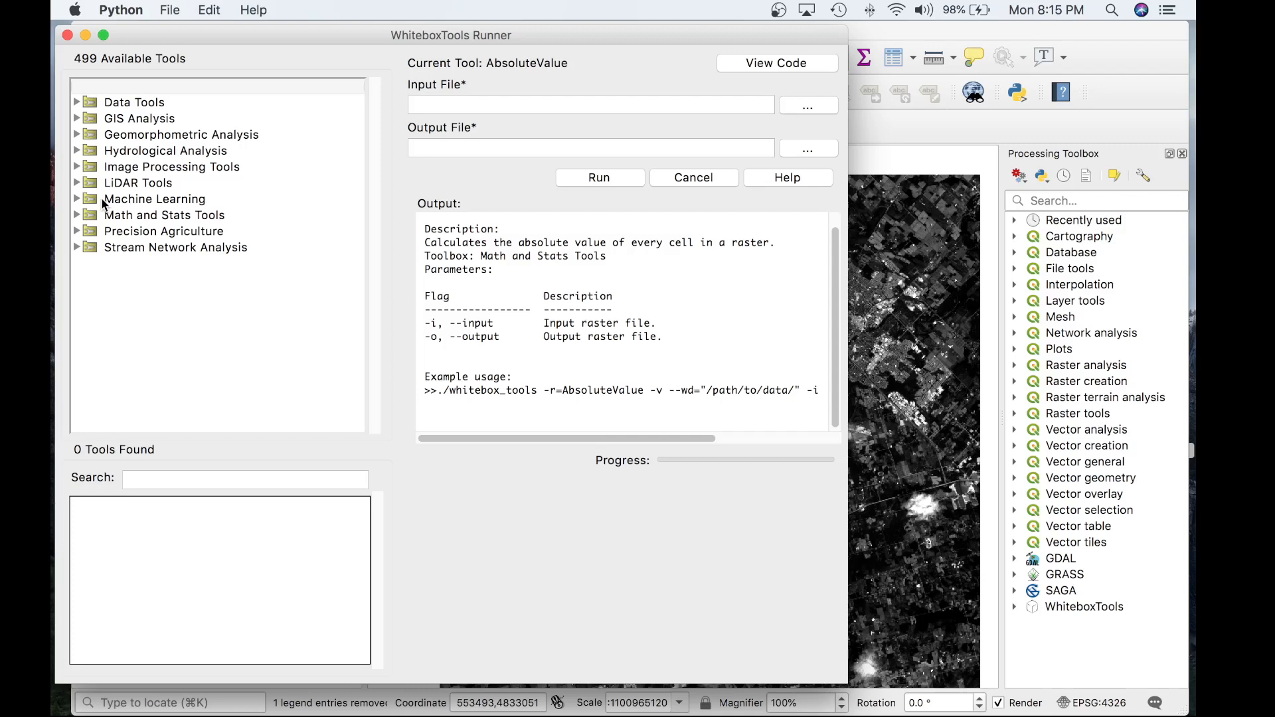
mouse_move(103, 208)
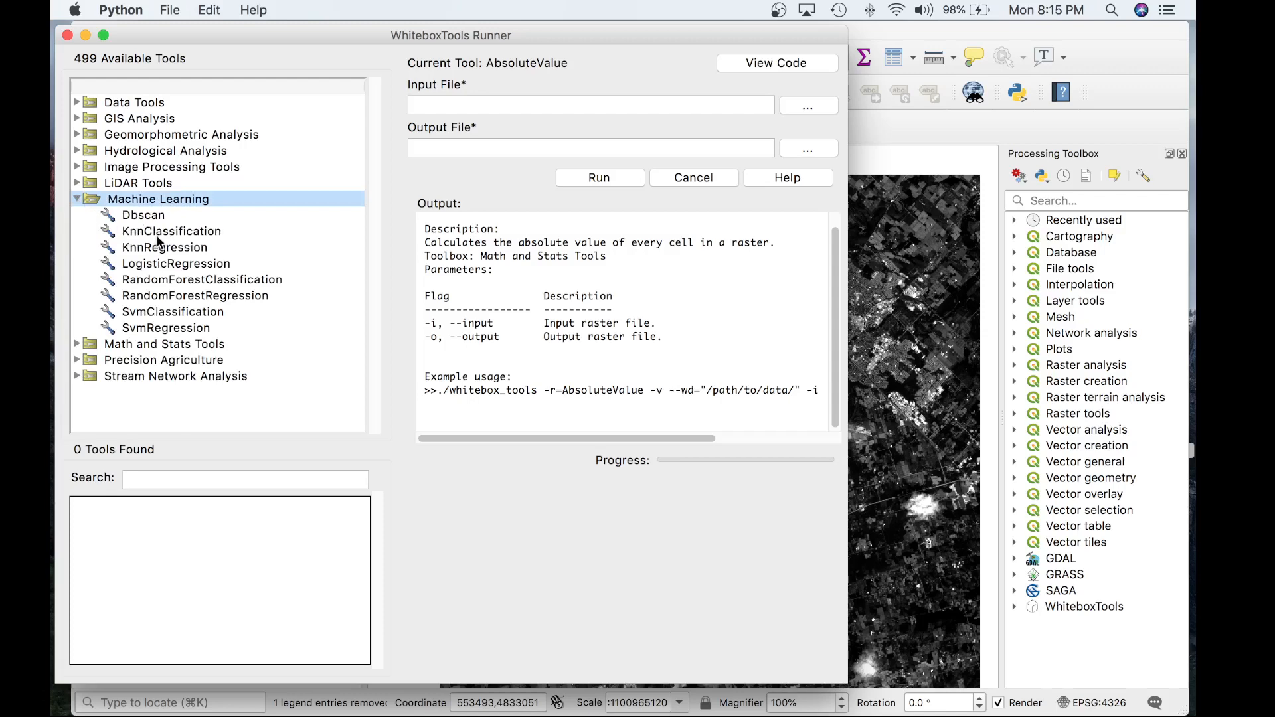
Select the KnnClassification tool under Machine Learning in WhiteboxTools Runner
left_click(171, 231)
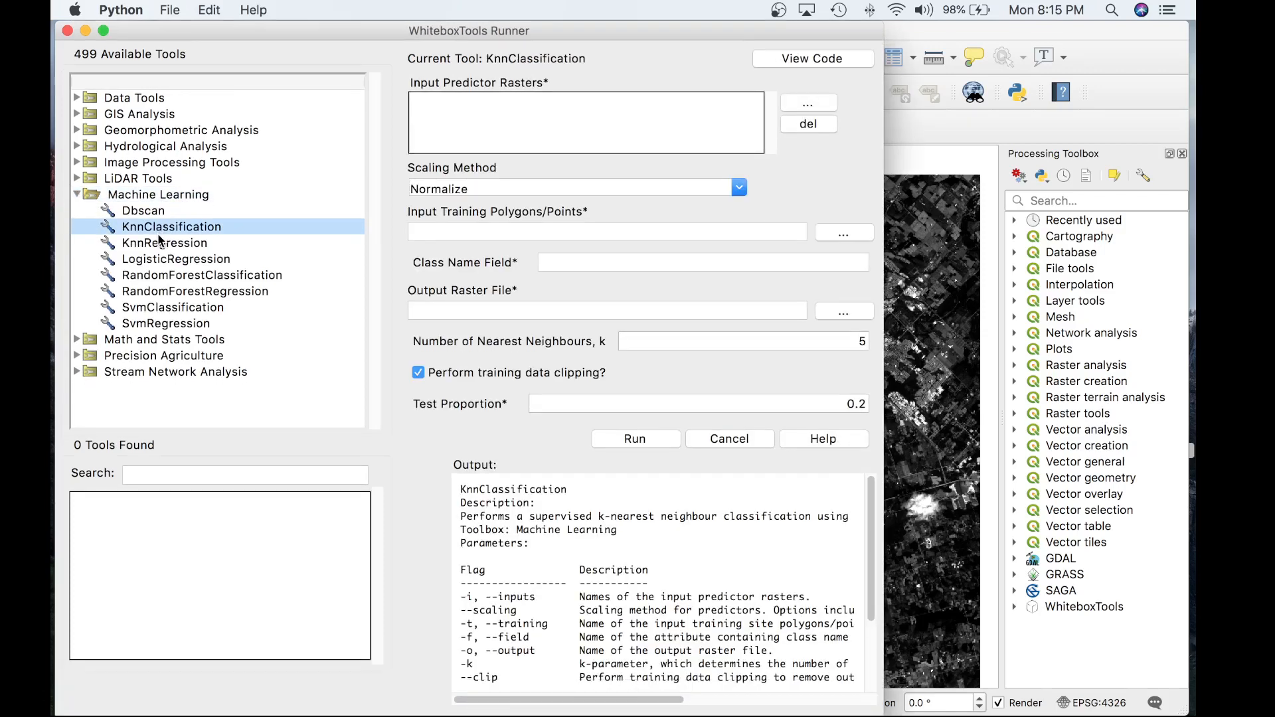
mouse_move(474, 140)
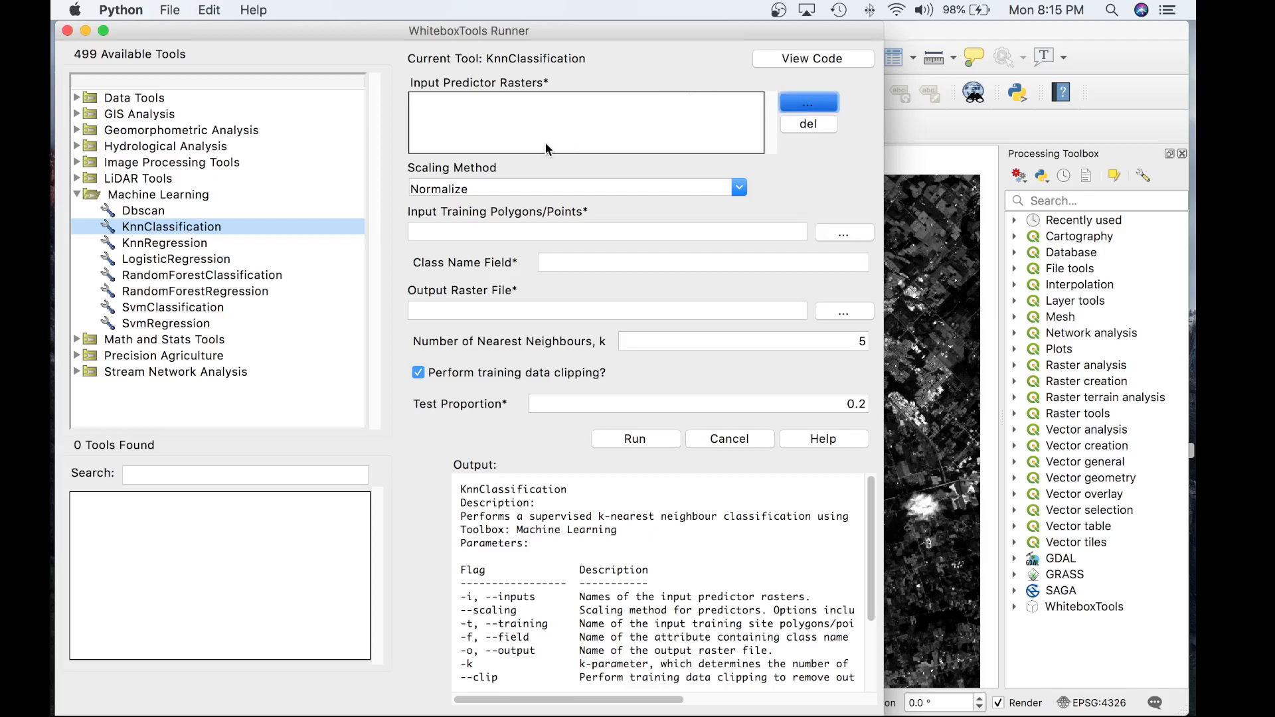
Load band1–band7_clipped.tif from ML_Classification_test_data as input predictor rasters and review scaling methods
left_click(809, 103)
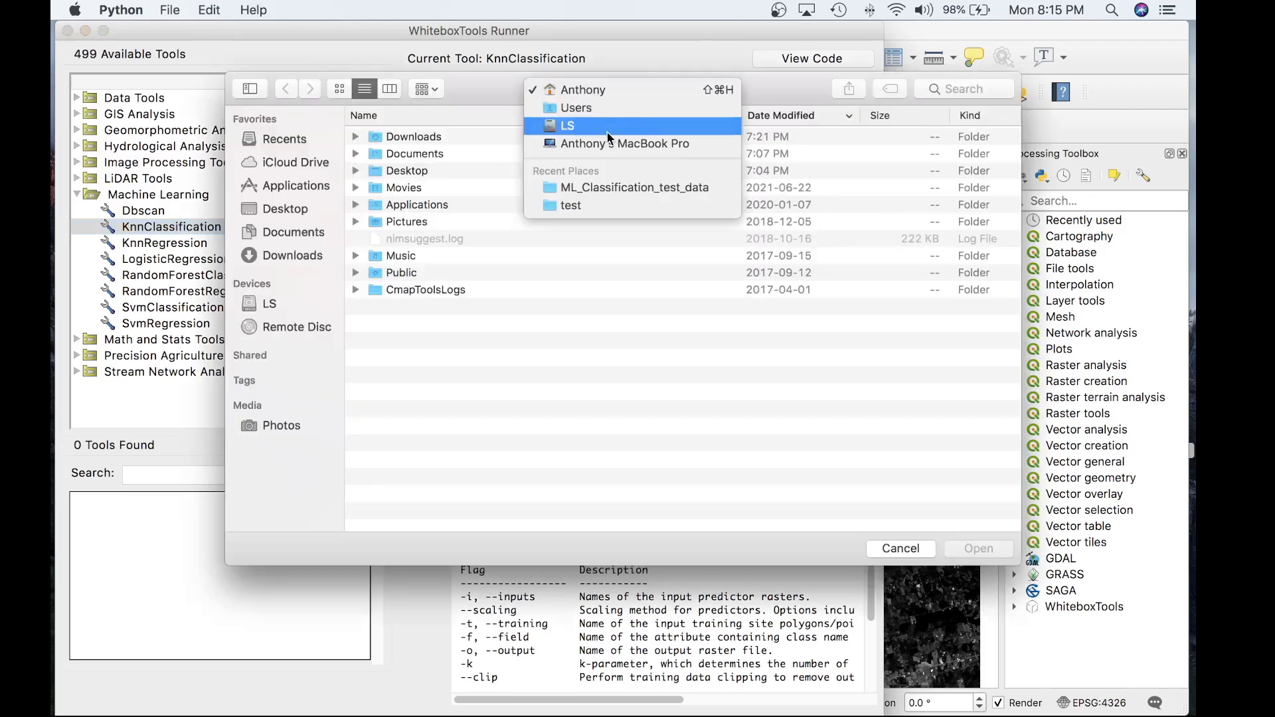
left_click(635, 187)
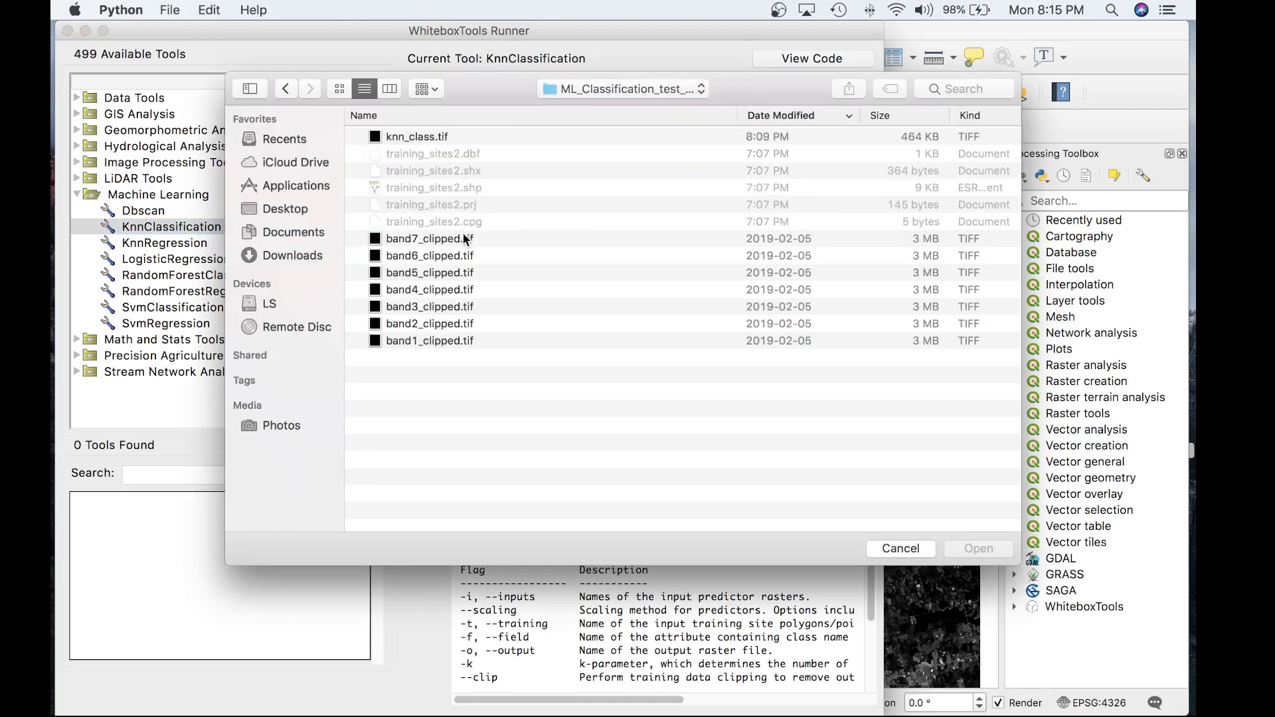
left_click(979, 549)
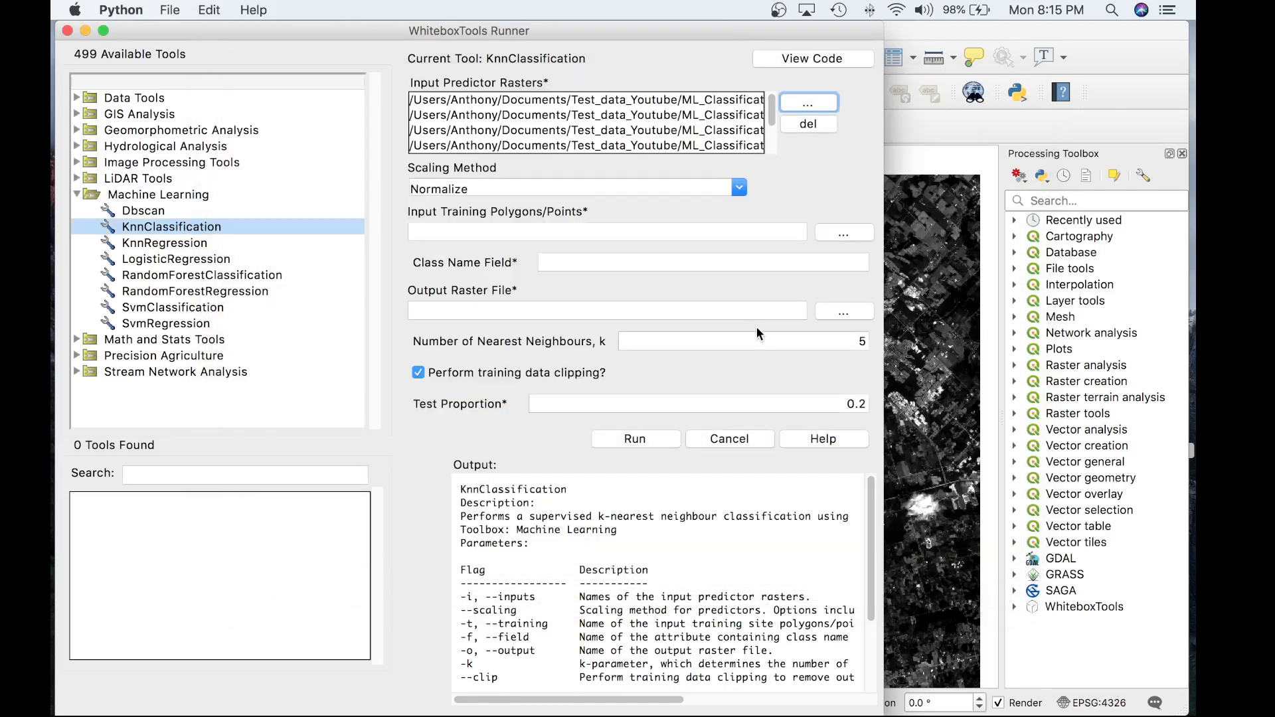
mouse_move(725, 229)
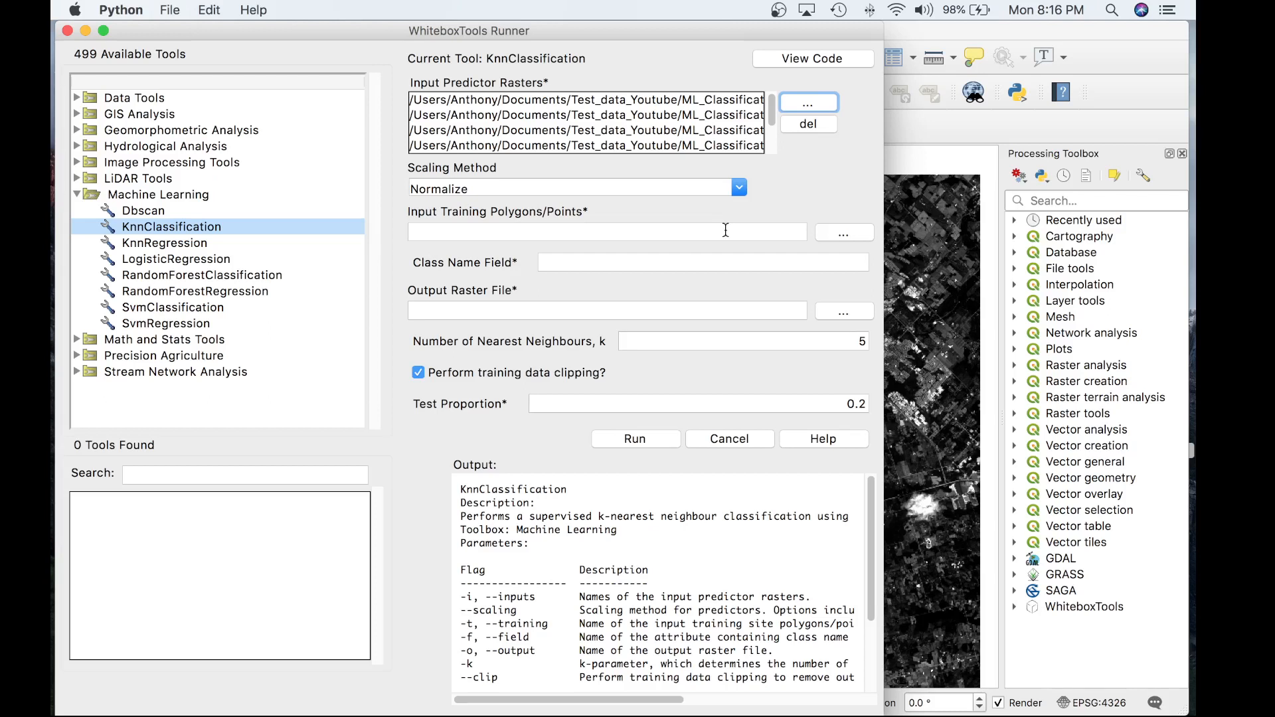
mouse_move(765, 216)
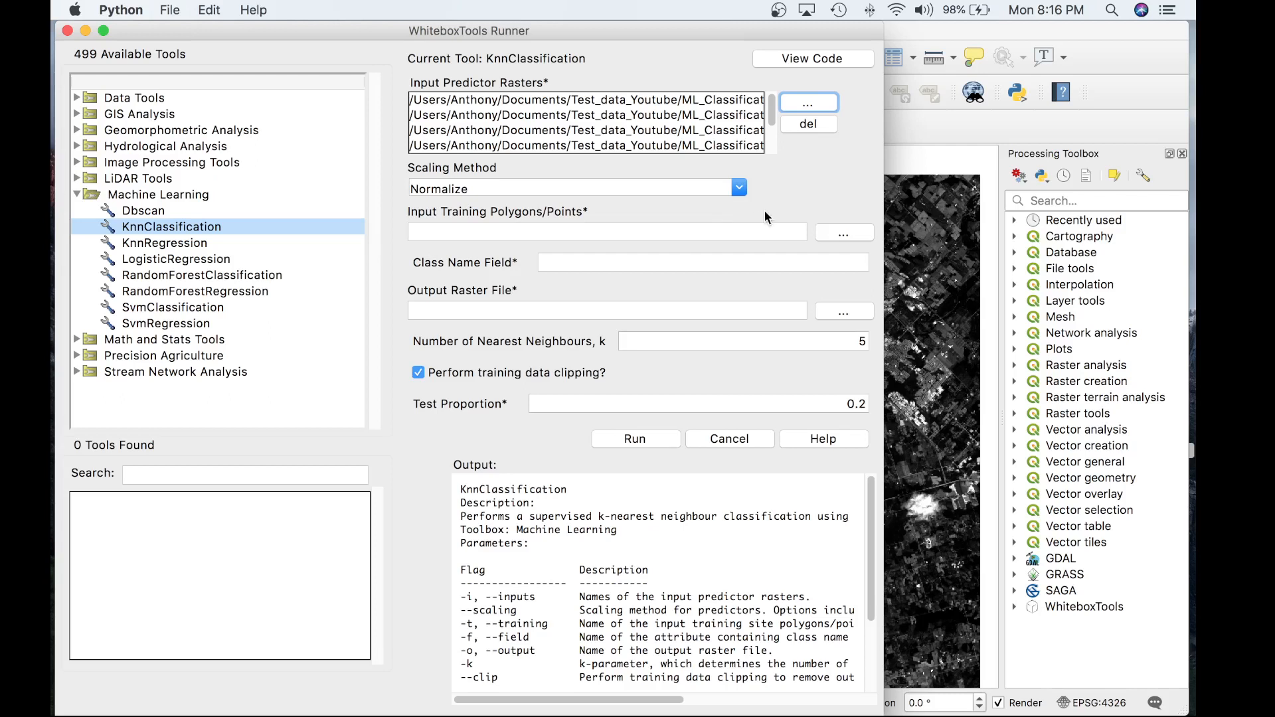
left_click(737, 187)
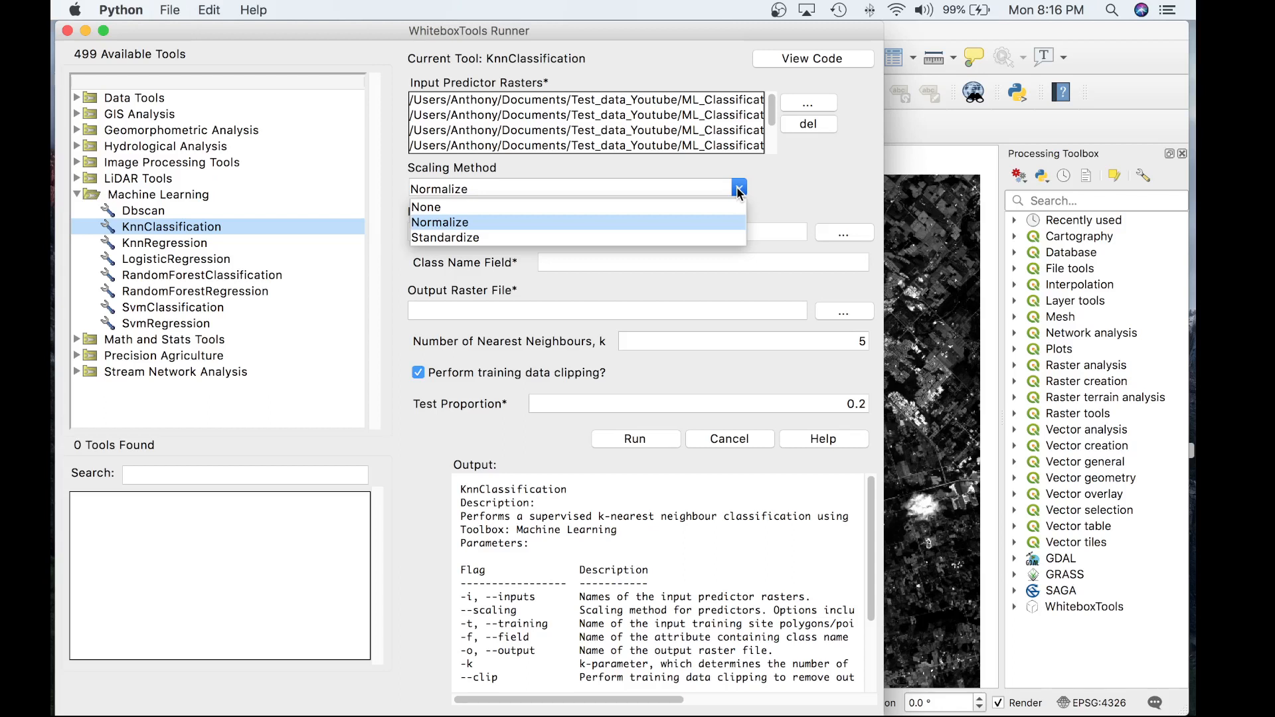
Keep Normalize scaling and set training_sites2 shapefile as the input training polygons
left_click(439, 222)
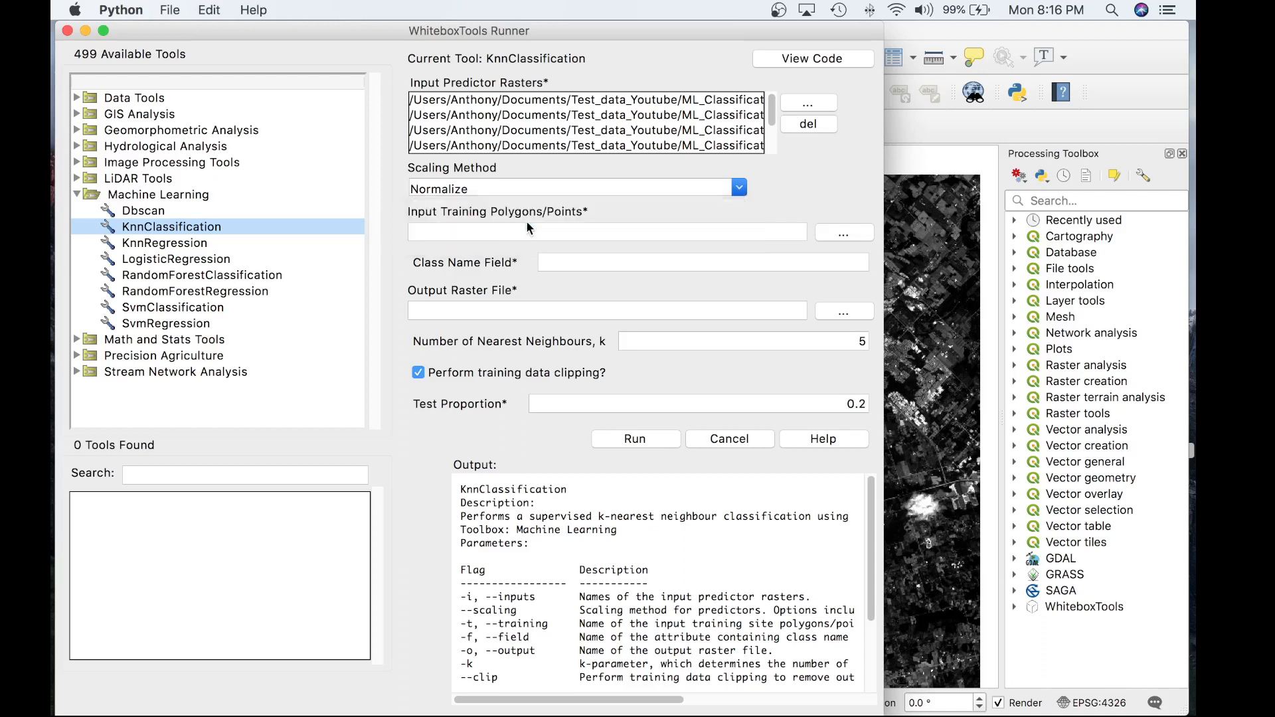
left_click(574, 187)
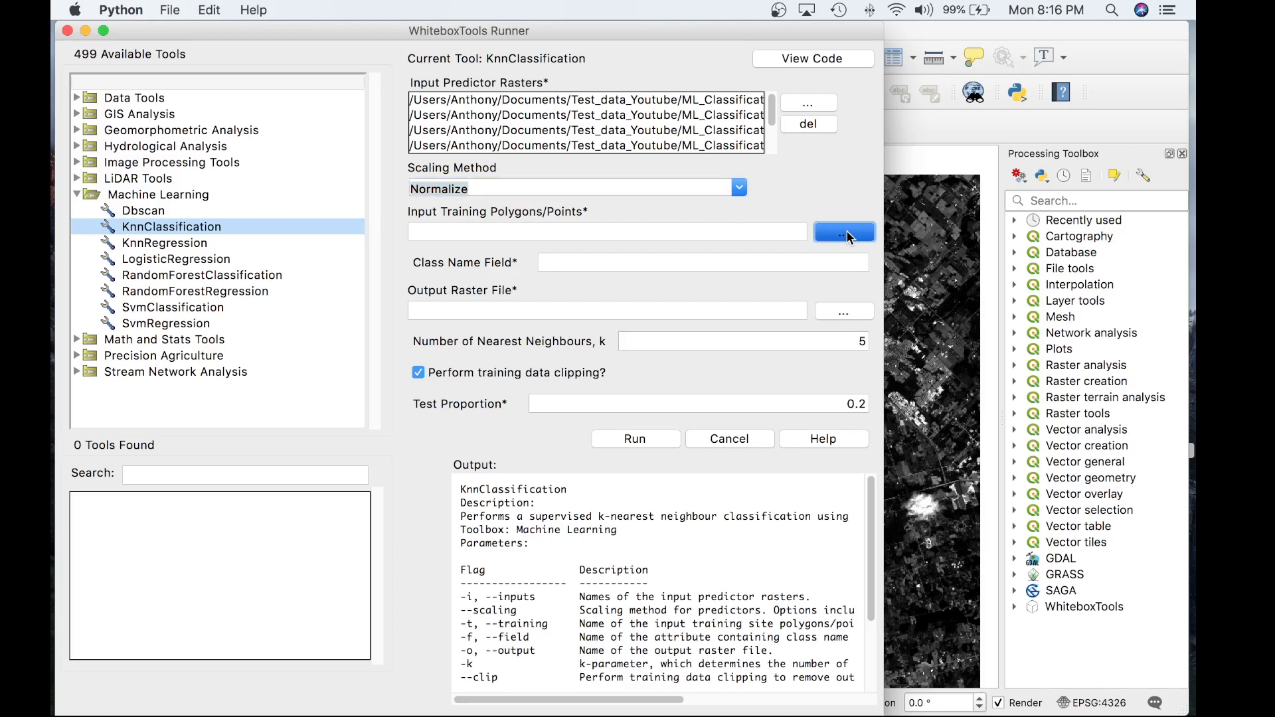
left_click(843, 231)
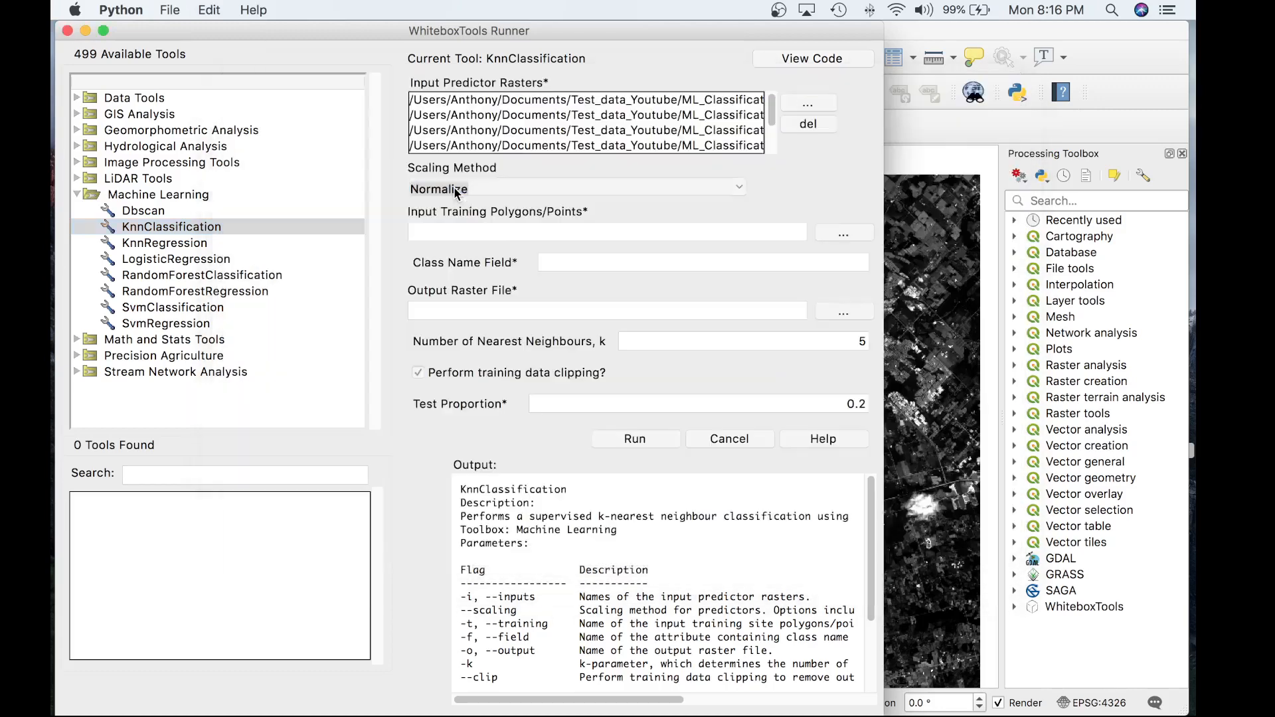
left_click(844, 231)
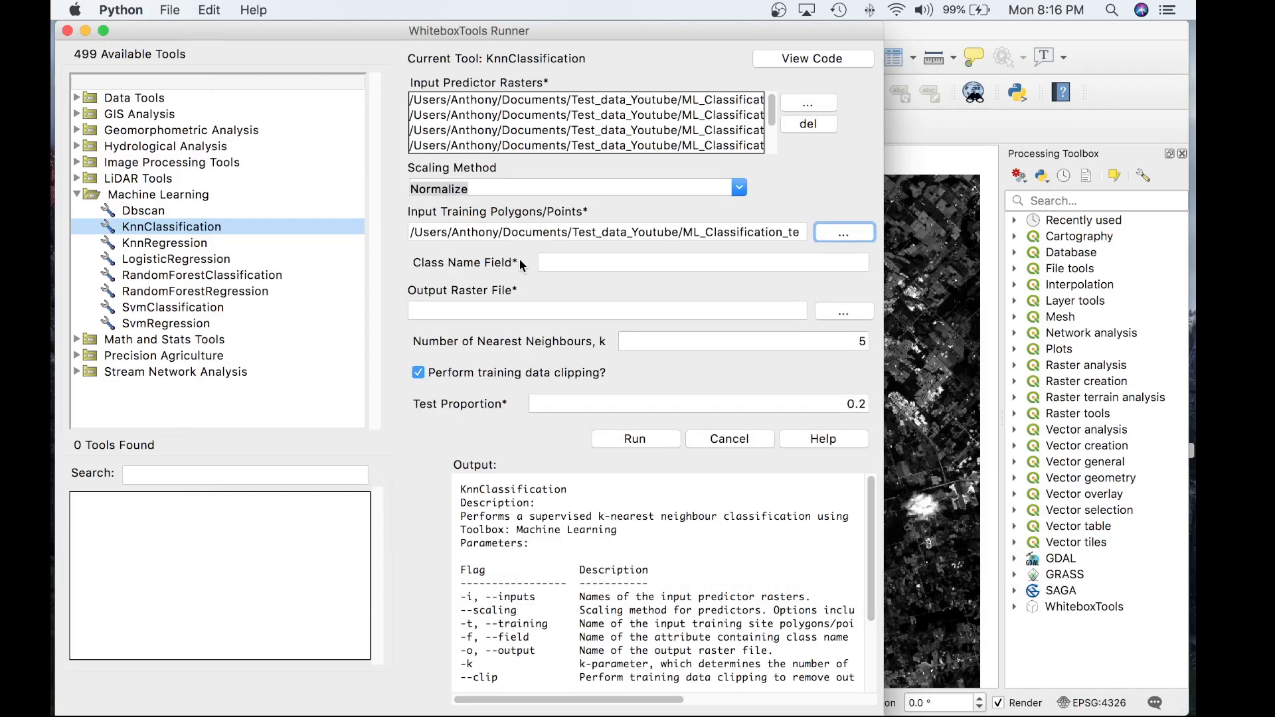
mouse_move(1113, 42)
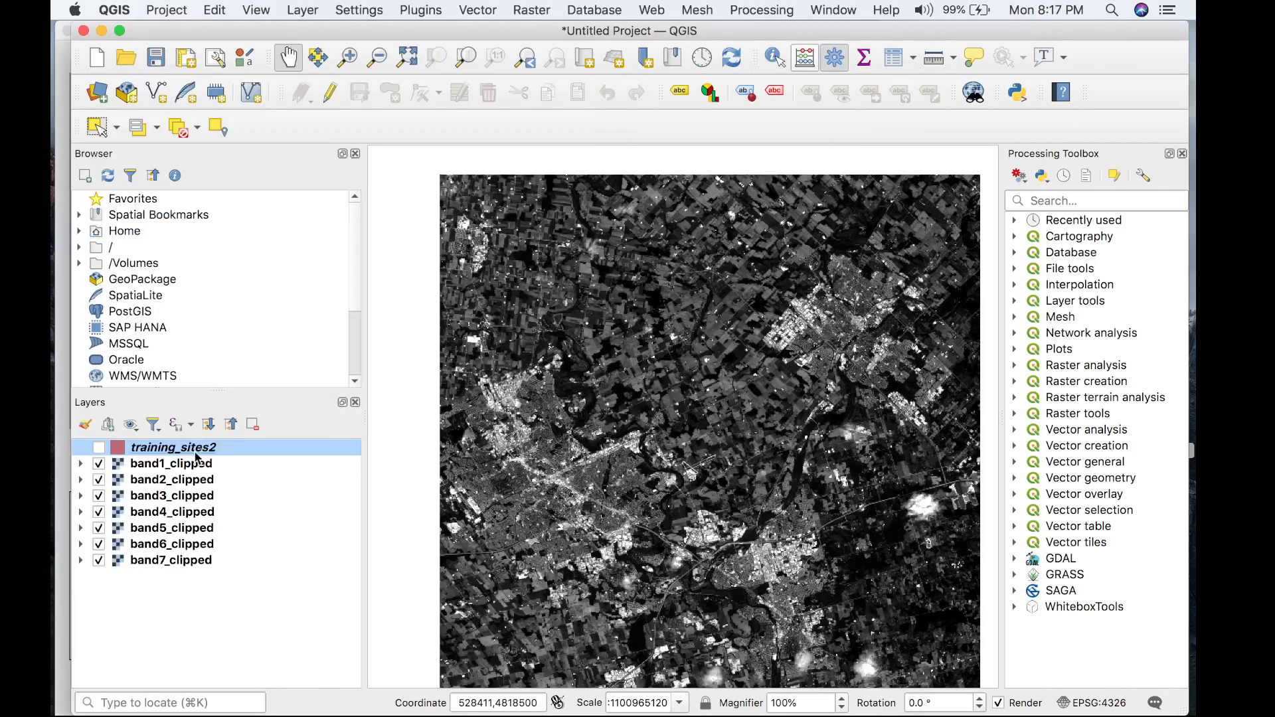
Show the training_sites2 layer in QGIS and check its CLASS field in the attribute table
left_click(99, 446)
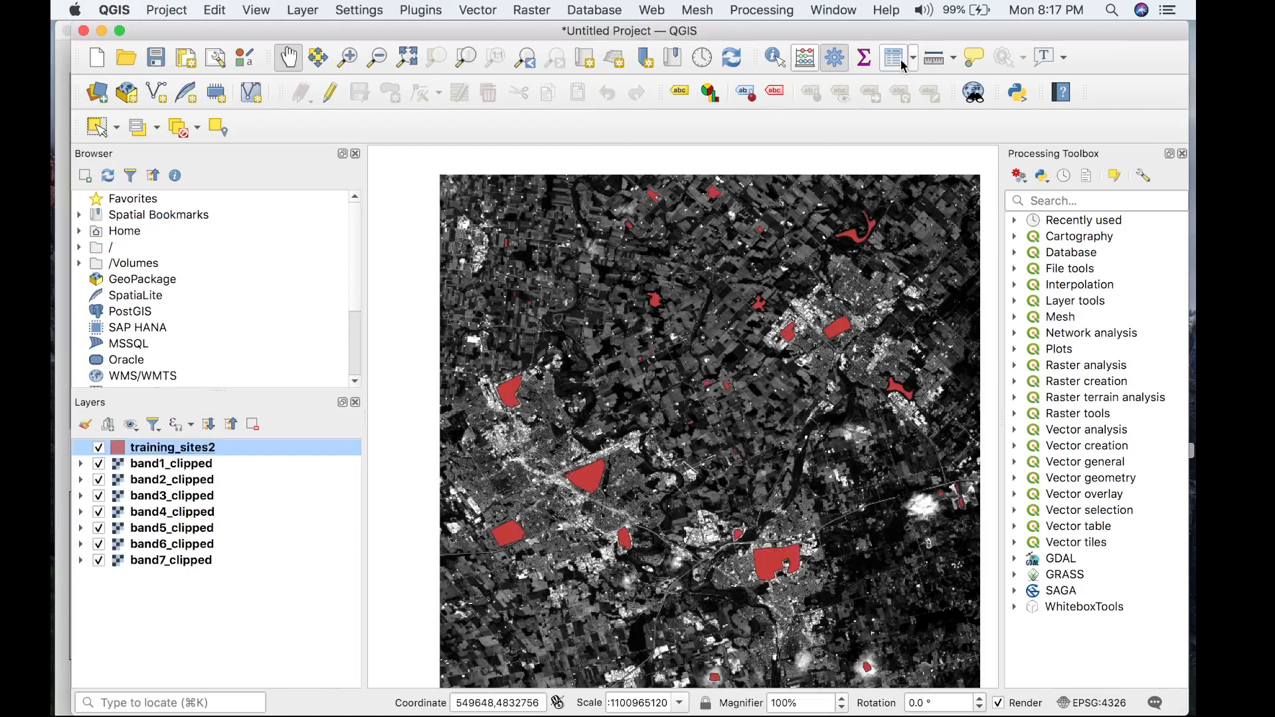
left_click(892, 57)
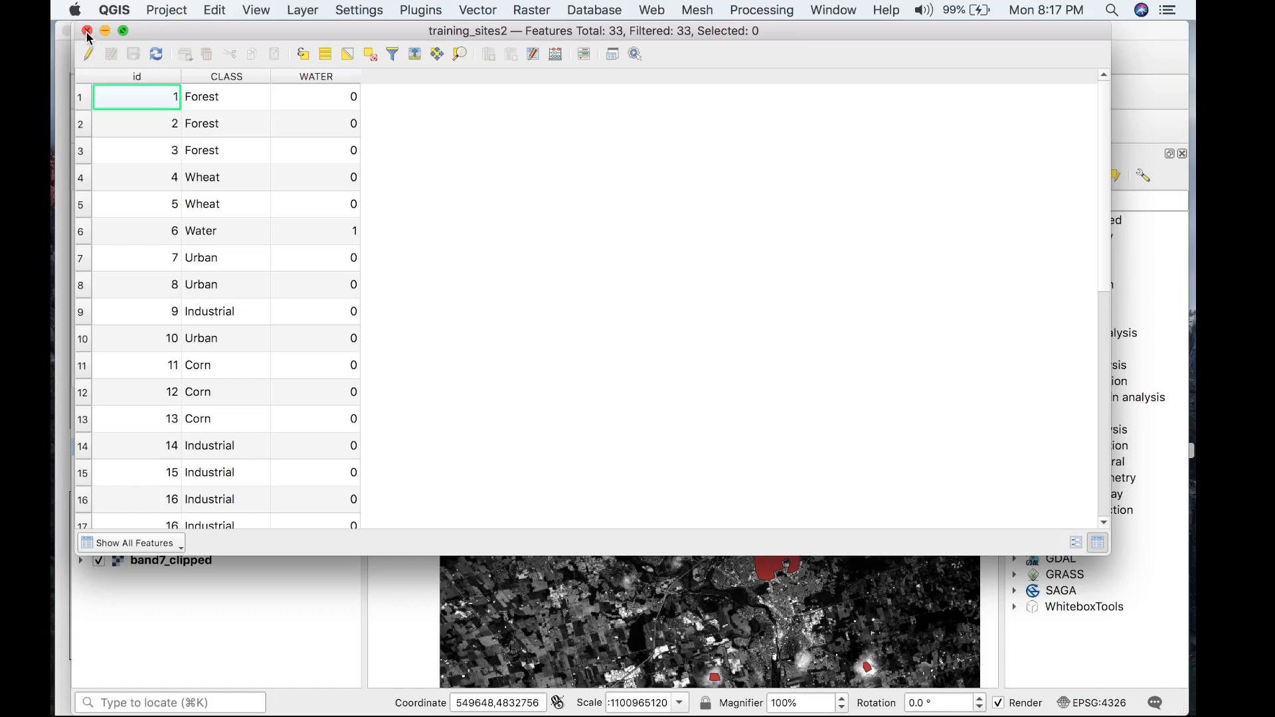
left_click(87, 31)
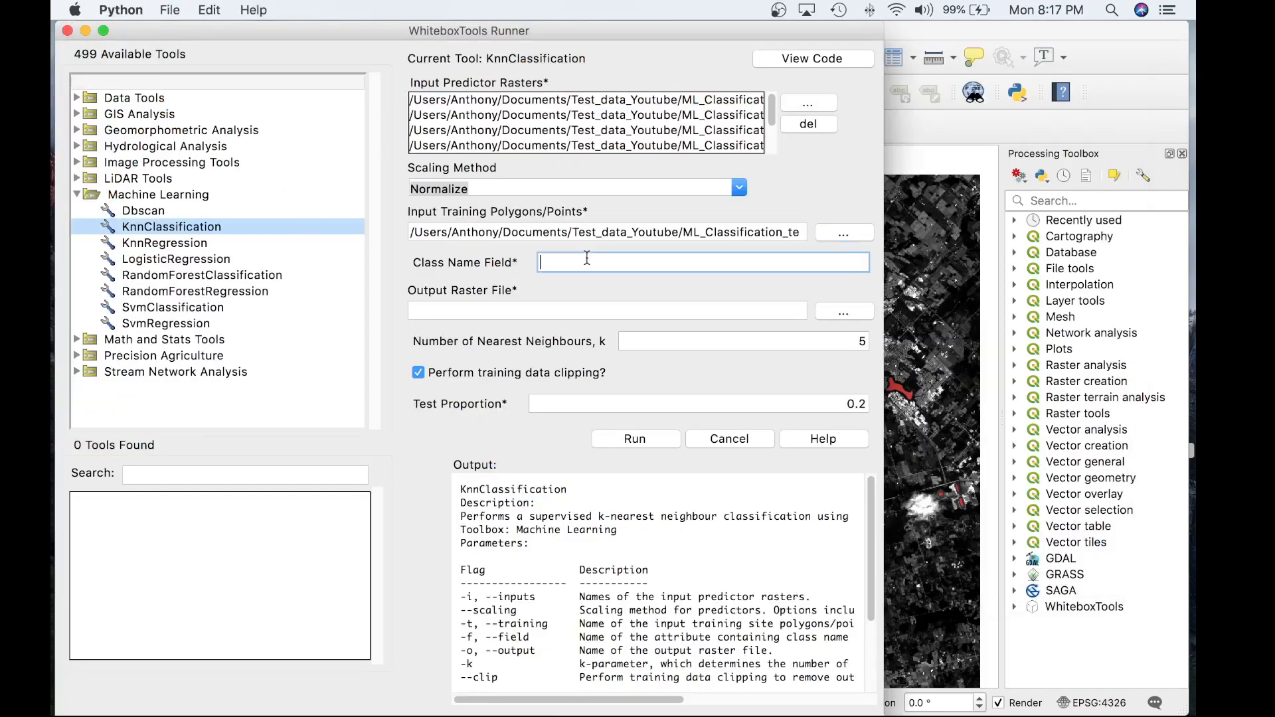
Enter CLASS as the KnnClassification class name field
type("CLASS")
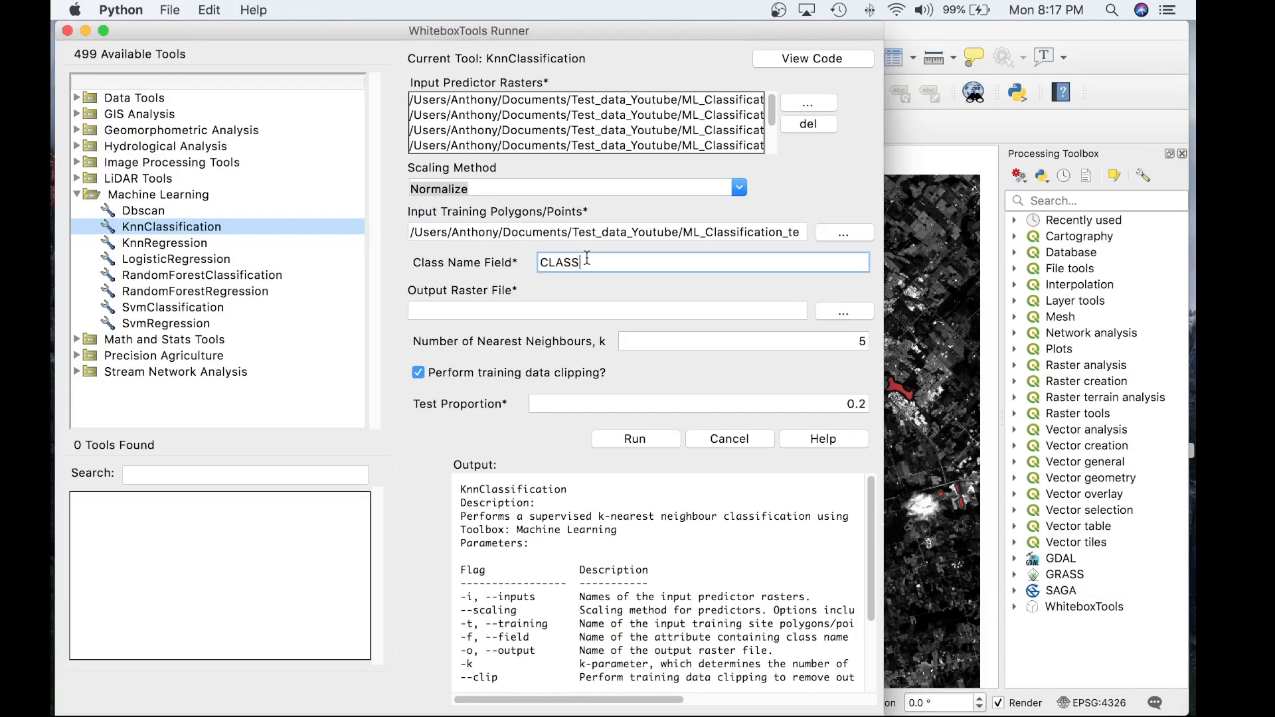
mouse_move(650, 267)
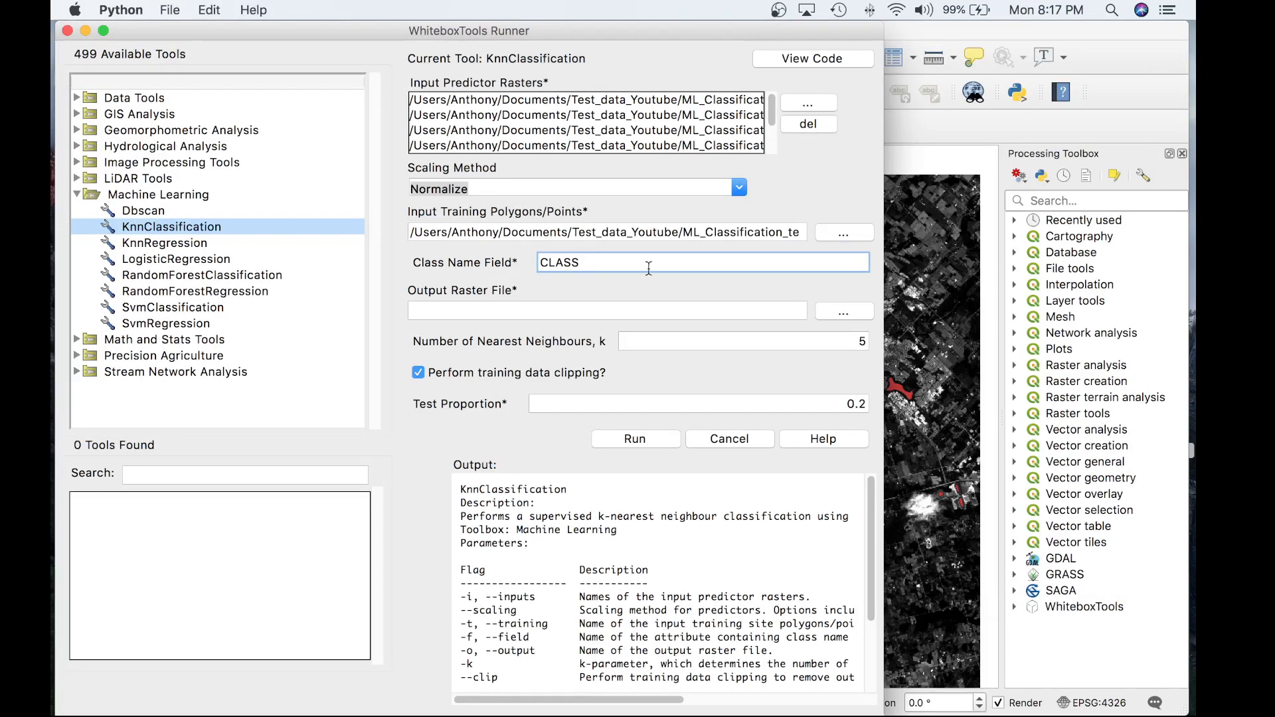
Save the output raster as knn_class1.tif in the ML_Classification_test_data folder
left_click(843, 311)
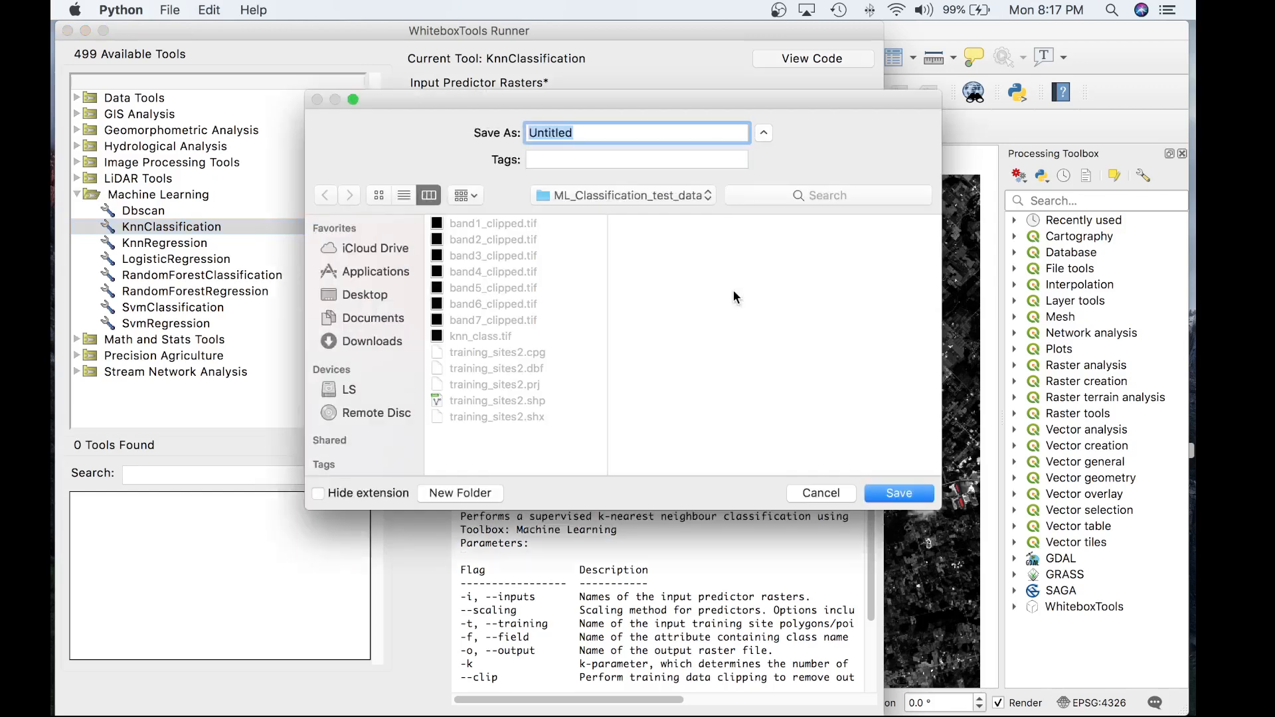
type("ck")
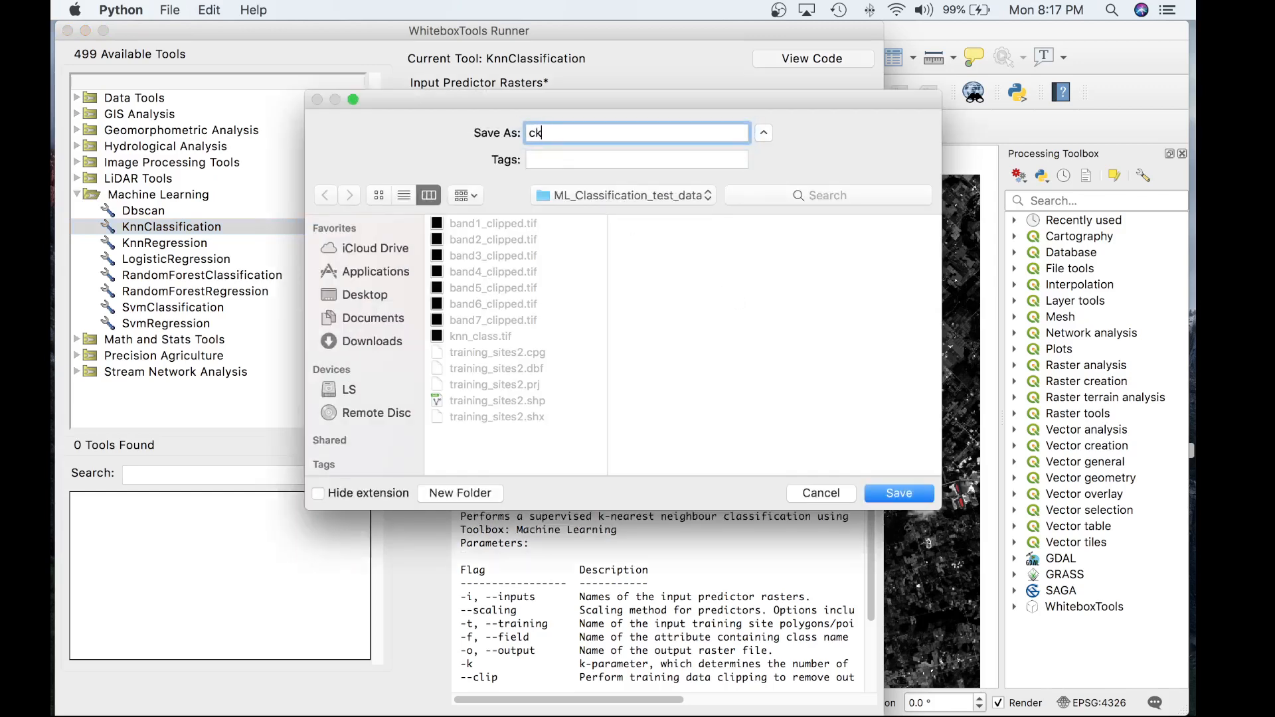
type("knn_class")
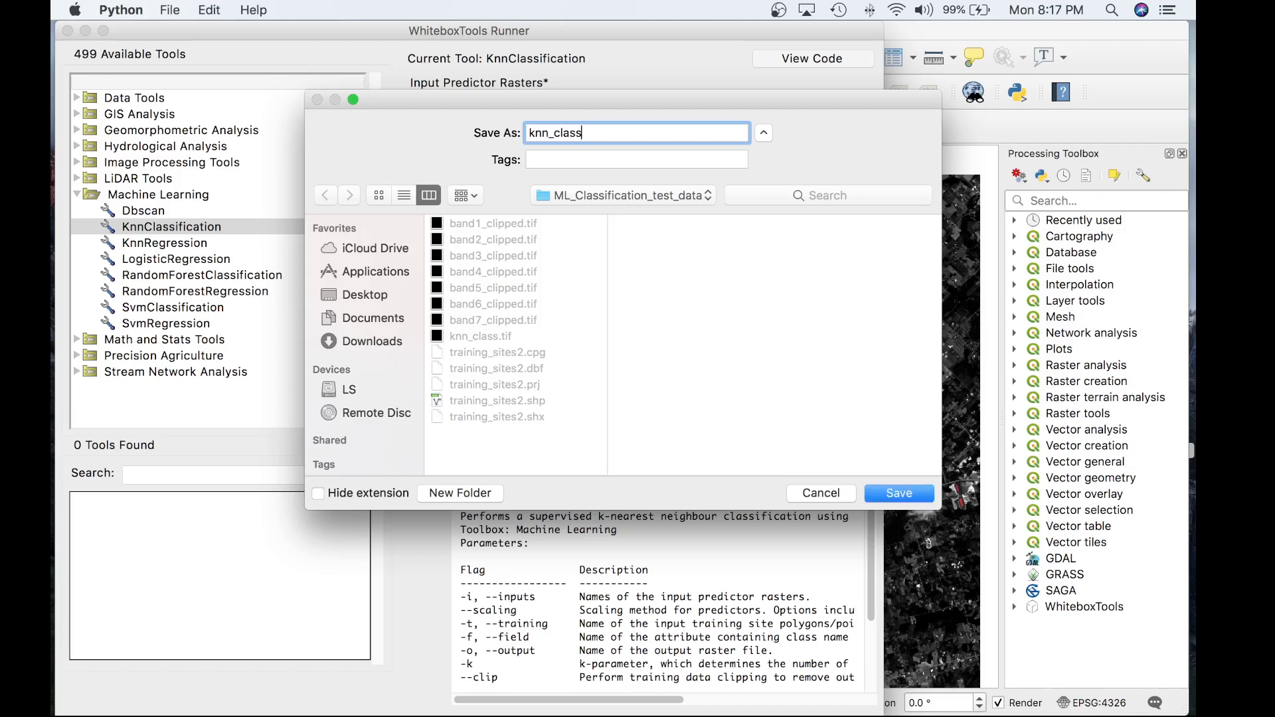
type("1.tif")
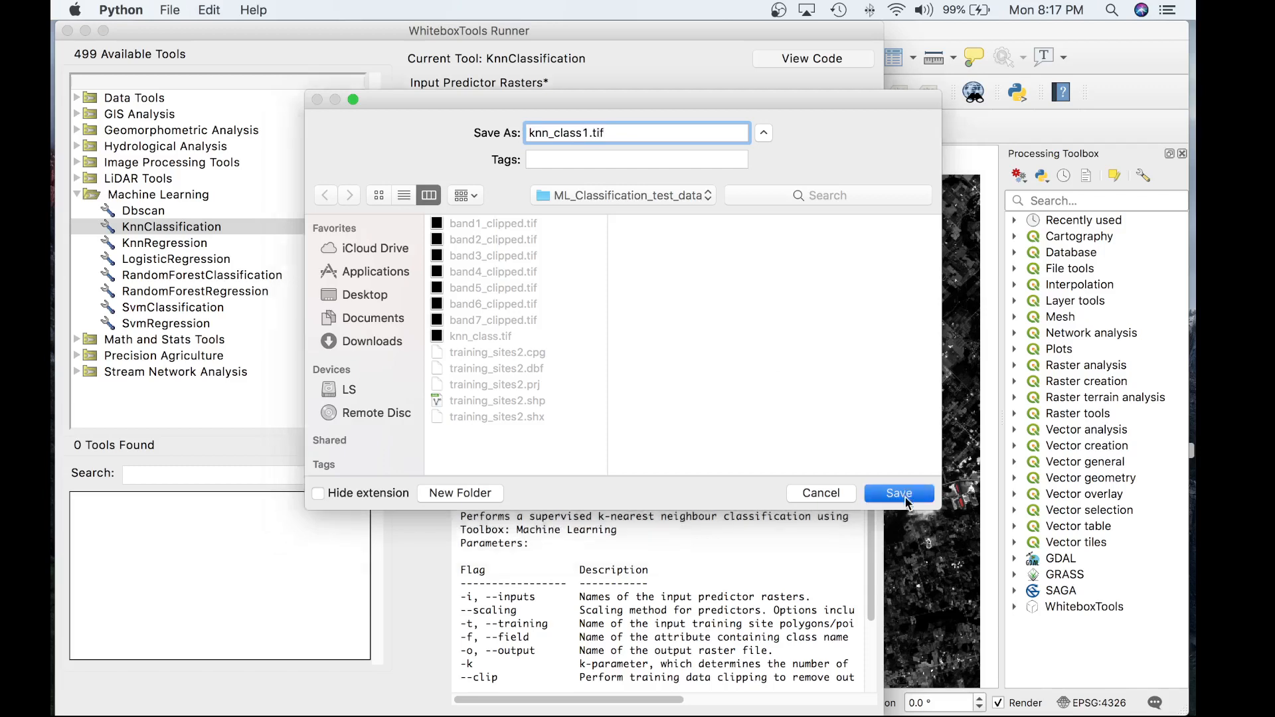
left_click(897, 494)
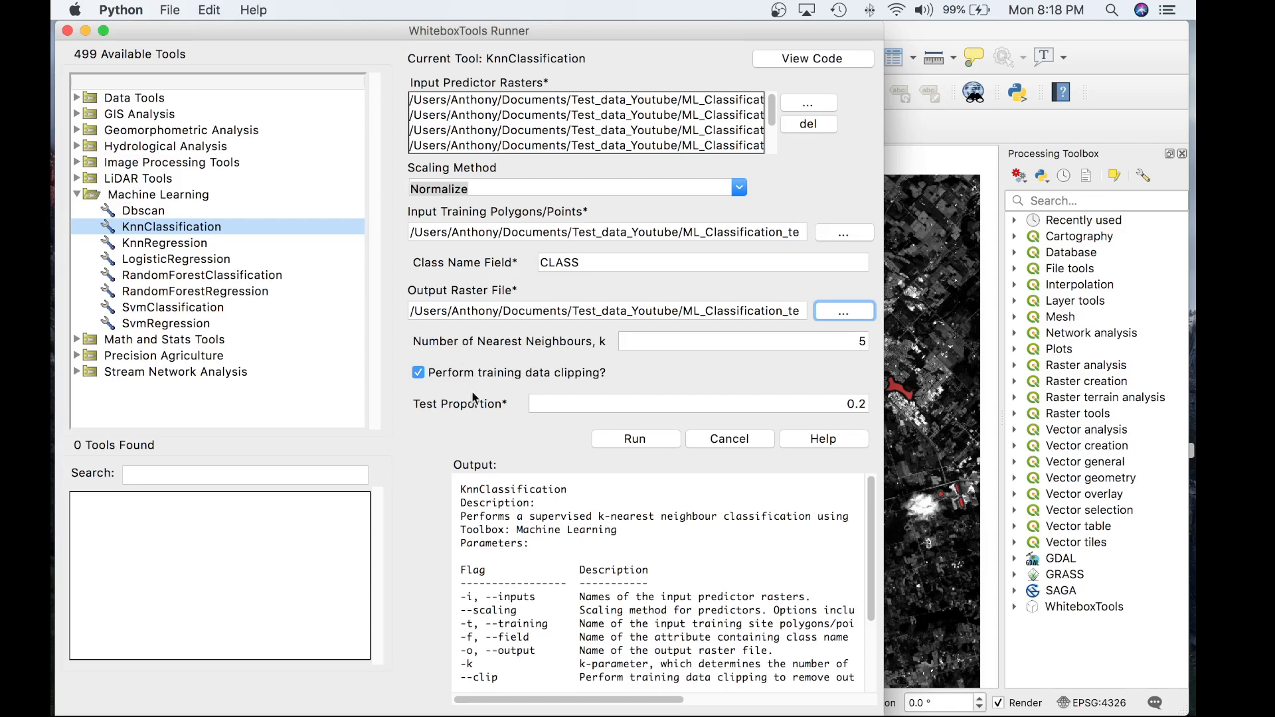
mouse_move(622, 452)
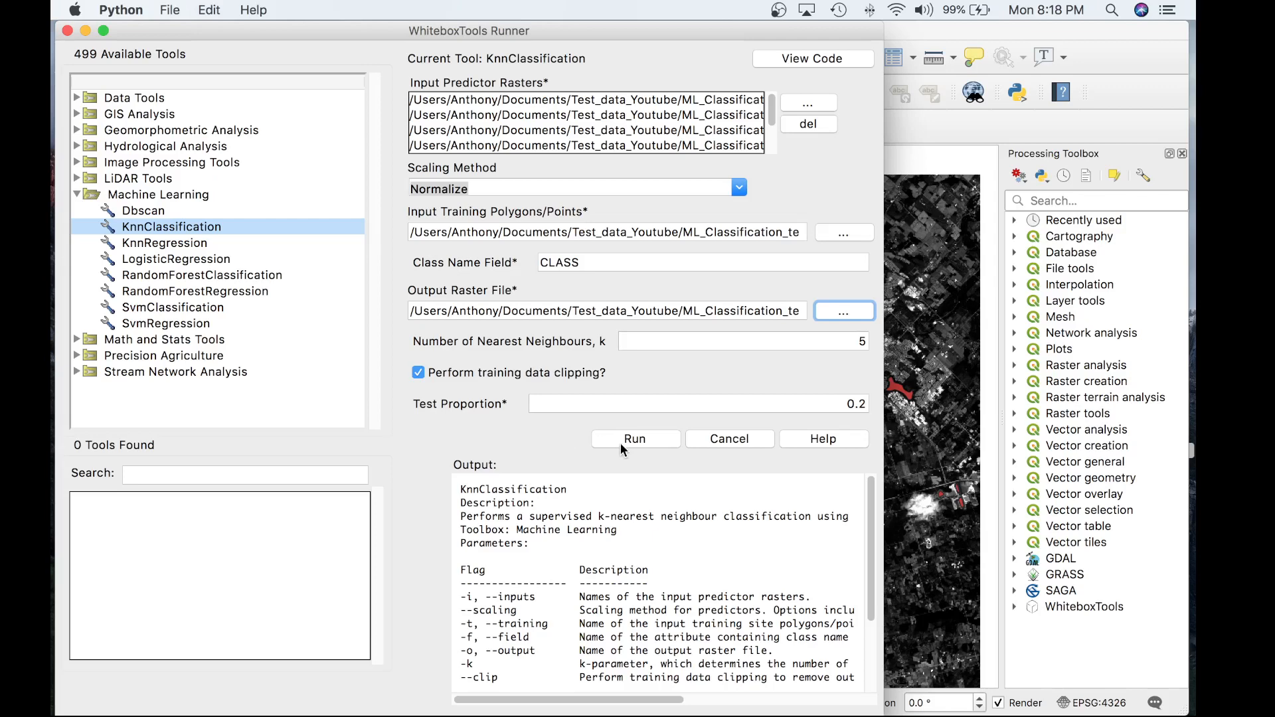
Run KnnClassification and wait until the log reports the output file written with 0.95 test accuracy
left_click(635, 440)
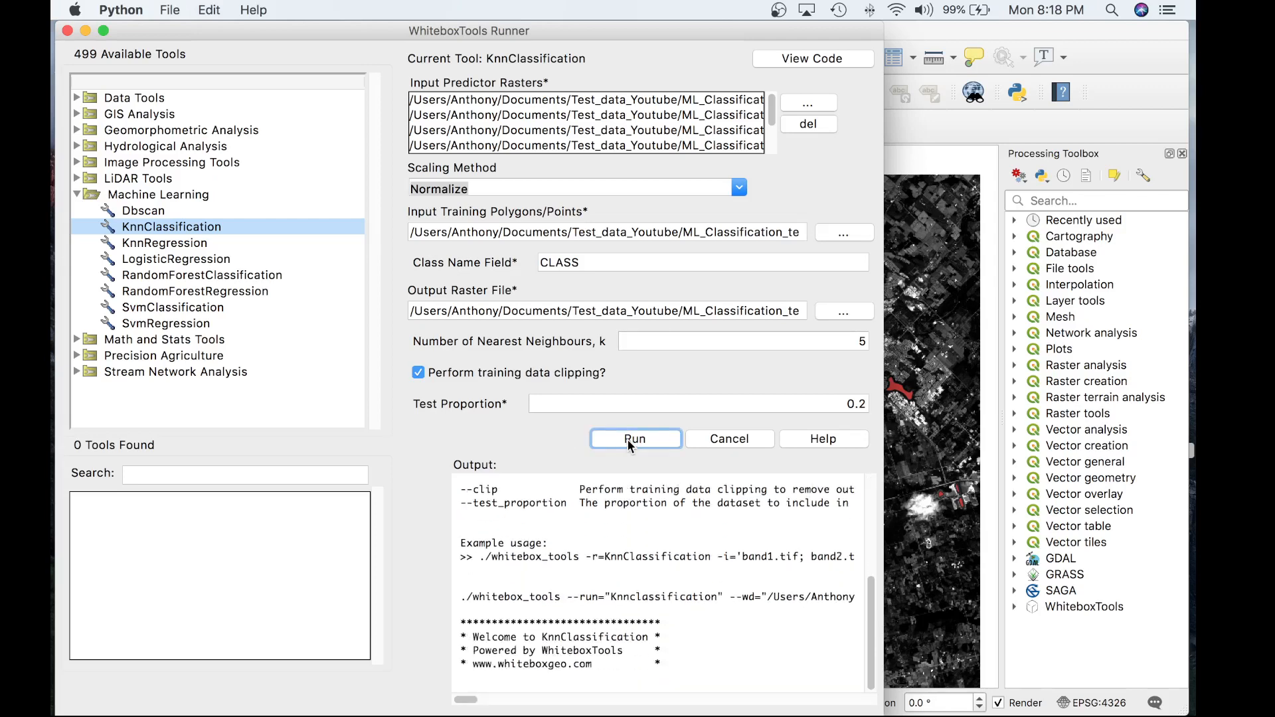
left_click(635, 438)
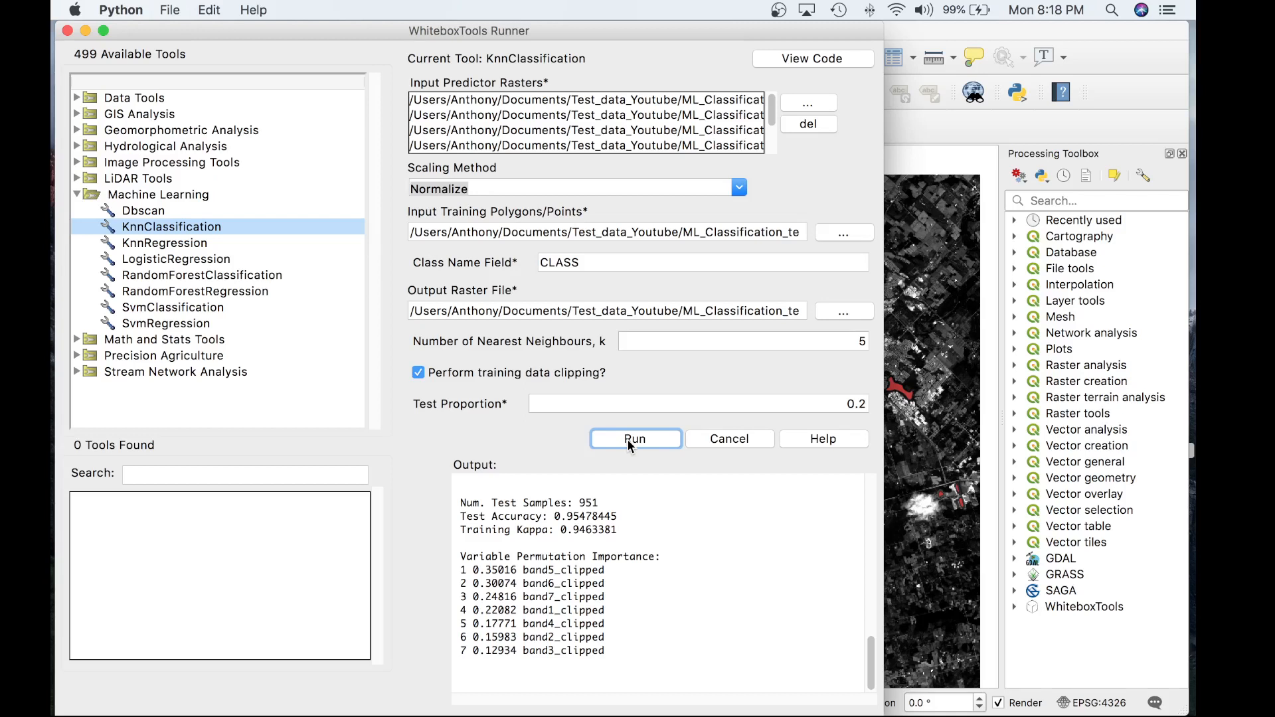
left_click(635, 438)
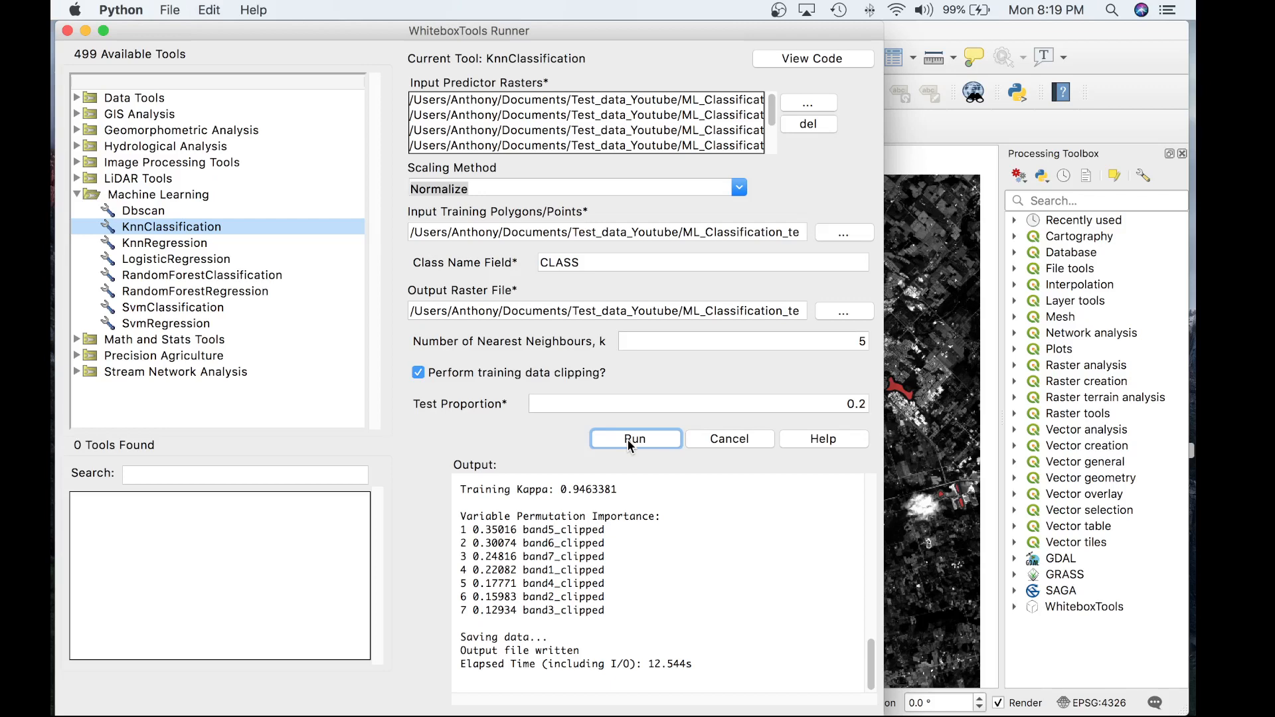
left_click(635, 438)
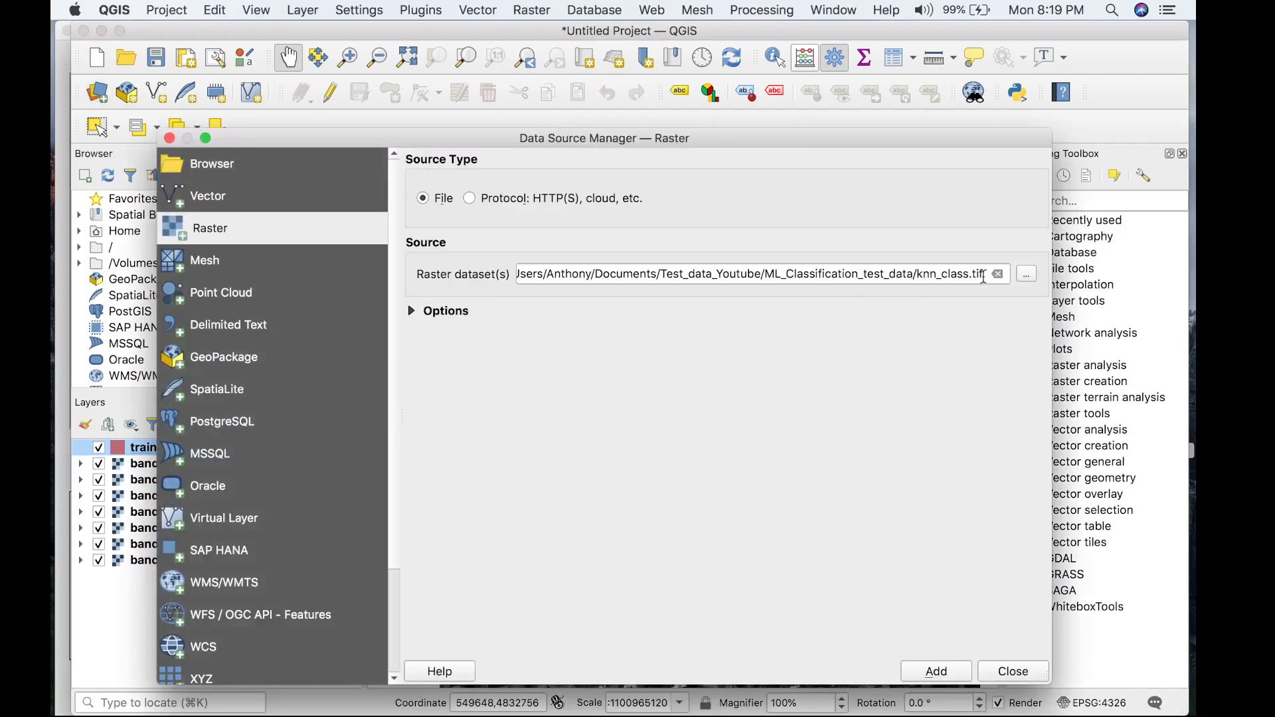
Add the knn_class1.tif raster to the QGIS project via the Data Source Manager
left_click(1027, 274)
type("1")
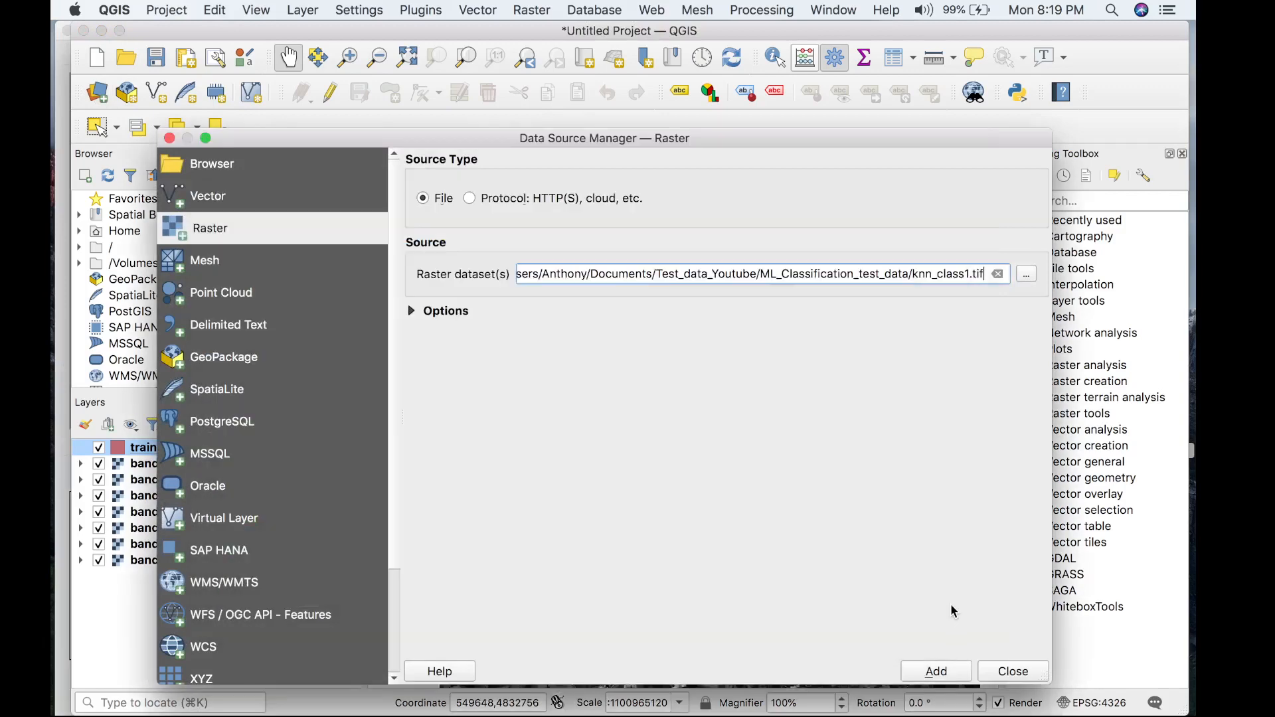
left_click(934, 671)
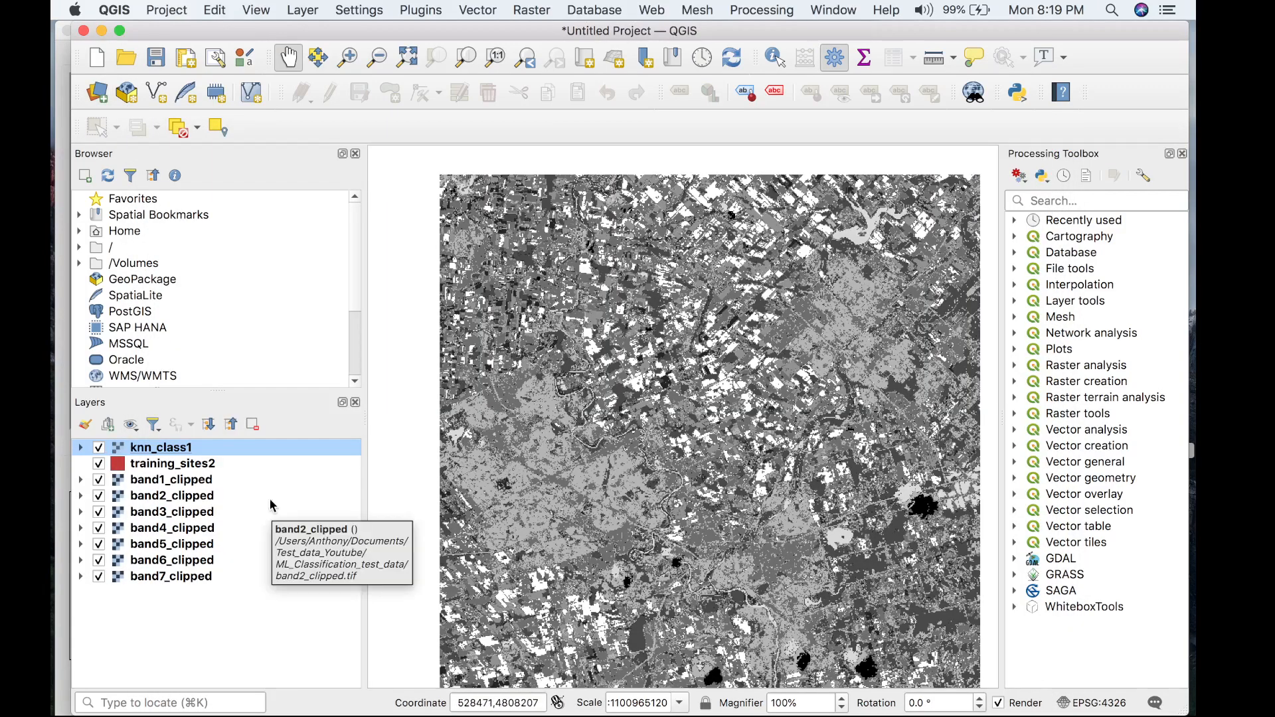
mouse_move(142, 451)
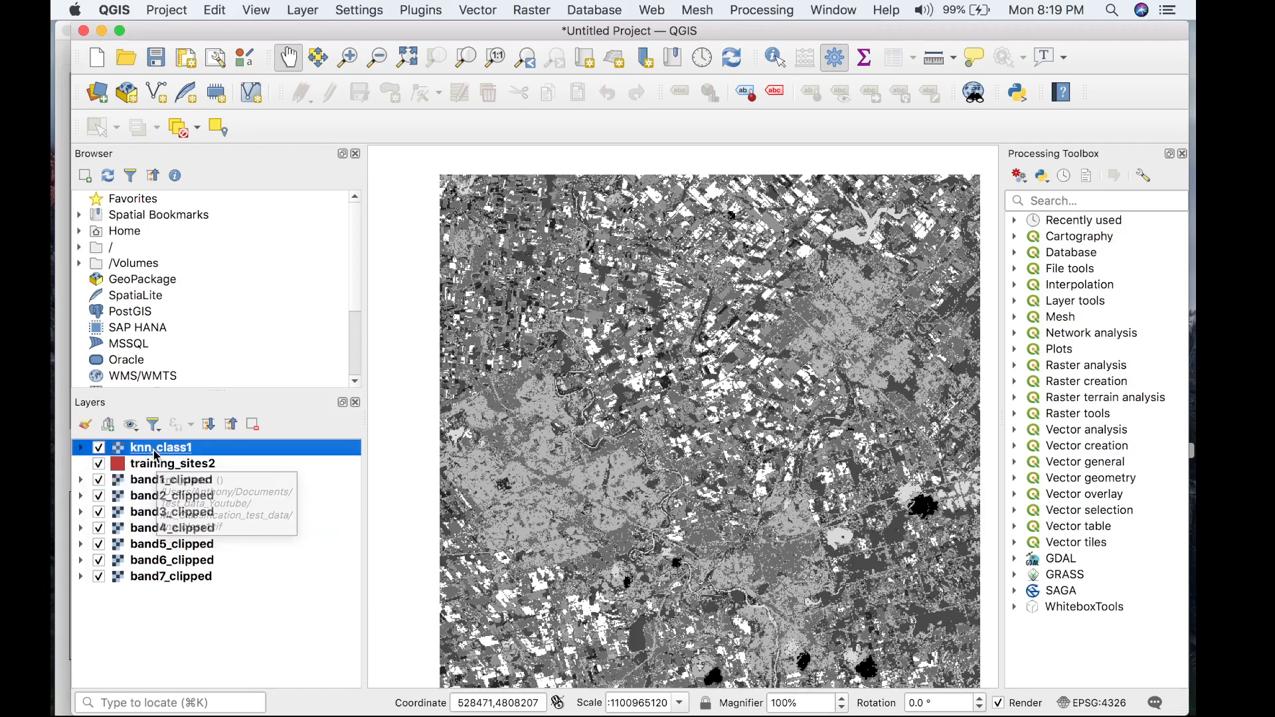
Set knn_class1 symbology to Singleband pseudocolor with the continuous legend turned off
double_click(160, 447)
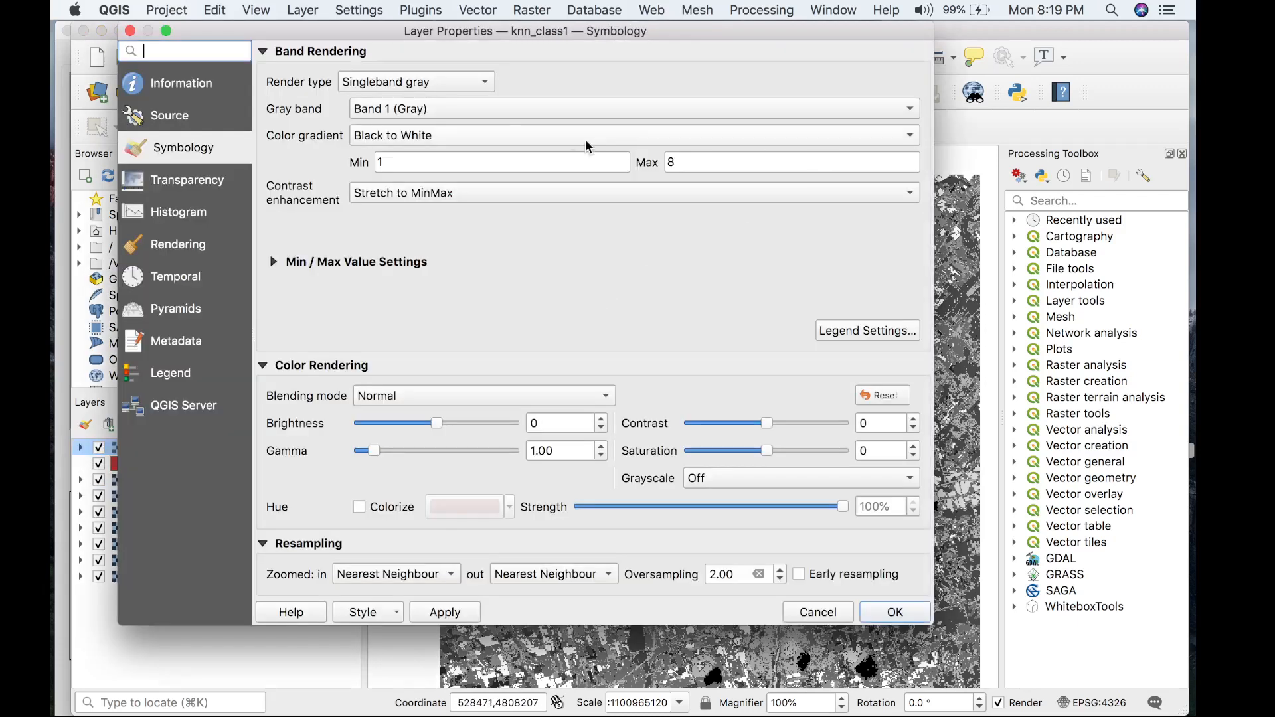
left_click(414, 81)
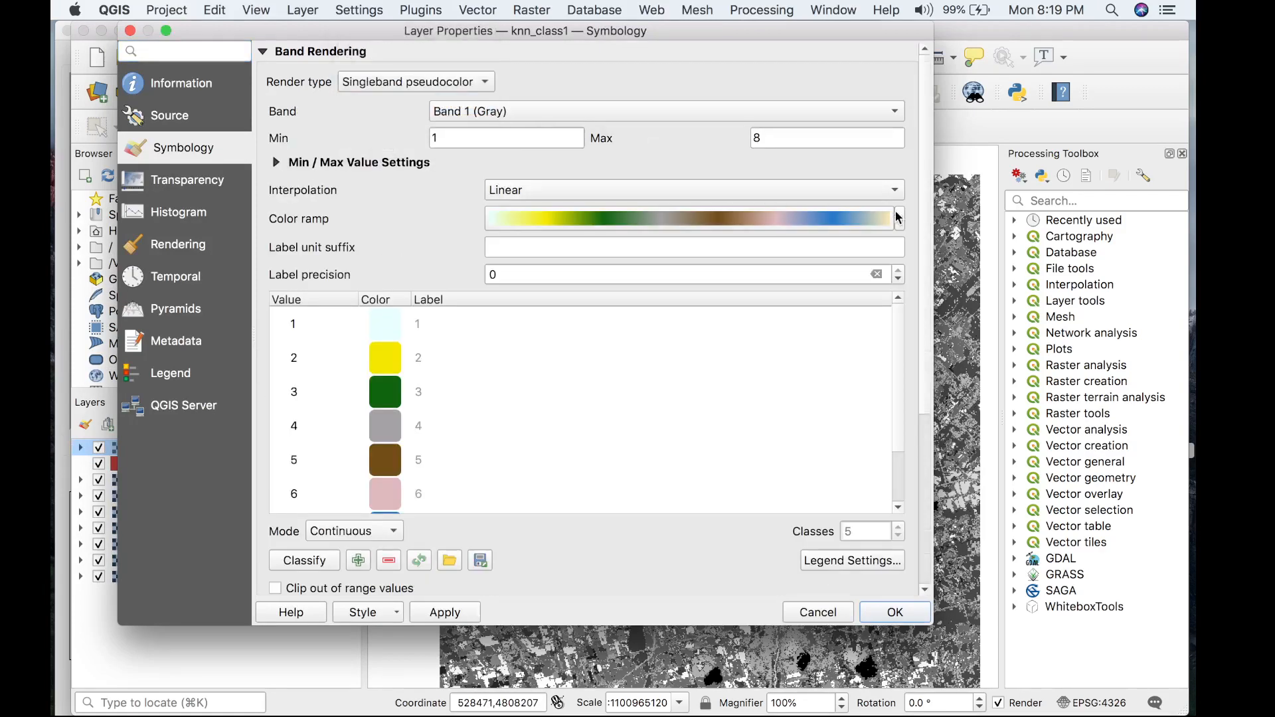
mouse_move(827, 430)
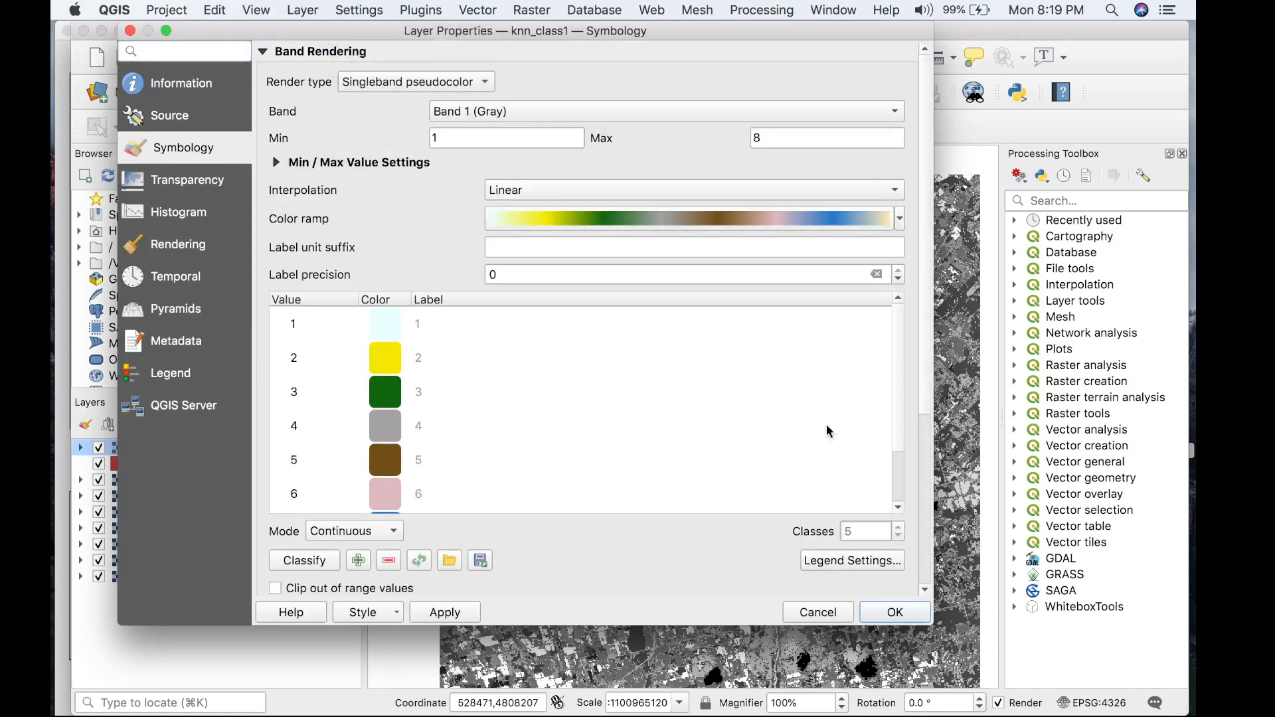
left_click(850, 560)
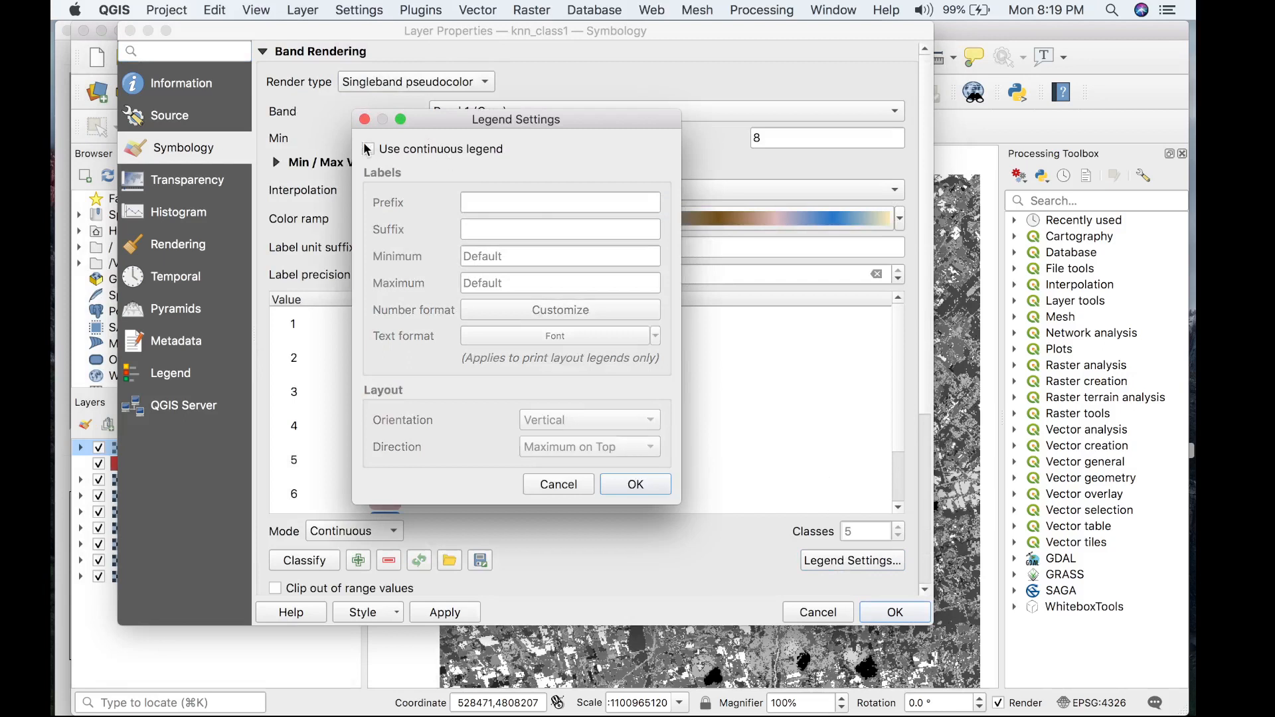
left_click(557, 483)
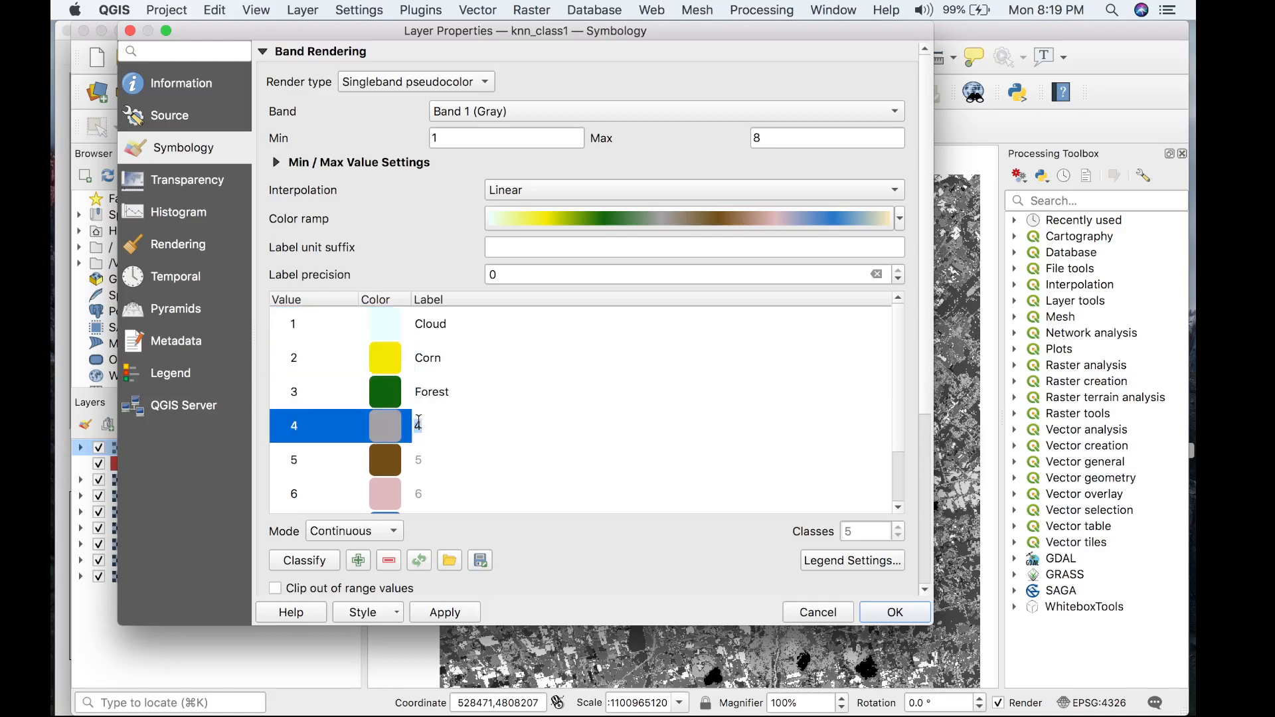
Label the class values Cloud, Corn, Forest, Industrial, Soil, Urban, Water and Wheat and apply
type("Industrial")
left_click(651, 460)
type("Soil")
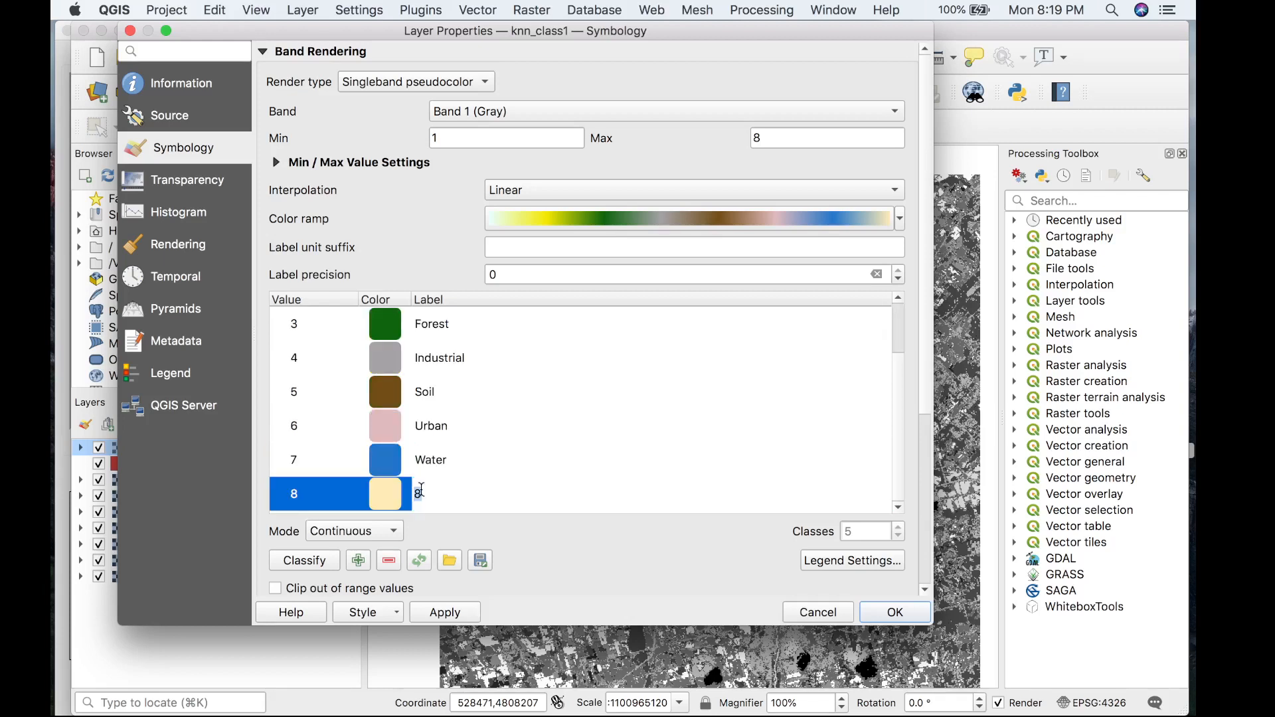
type("Wheat")
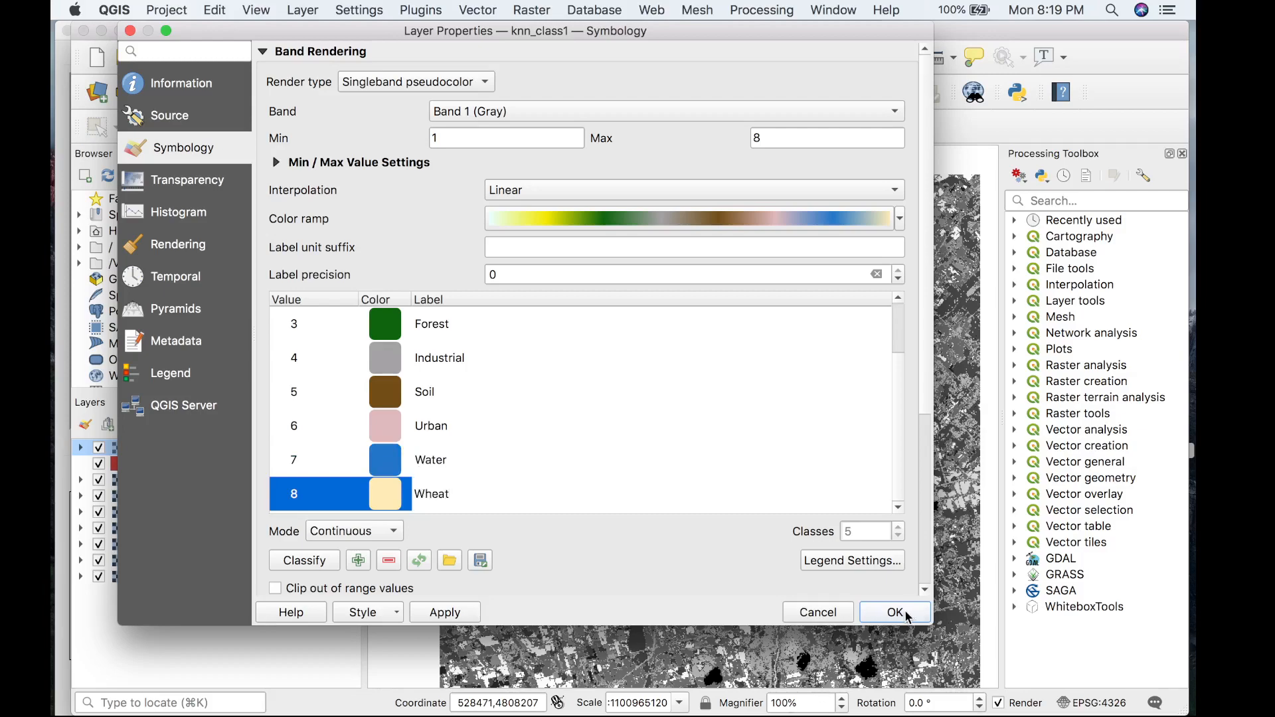
left_click(893, 611)
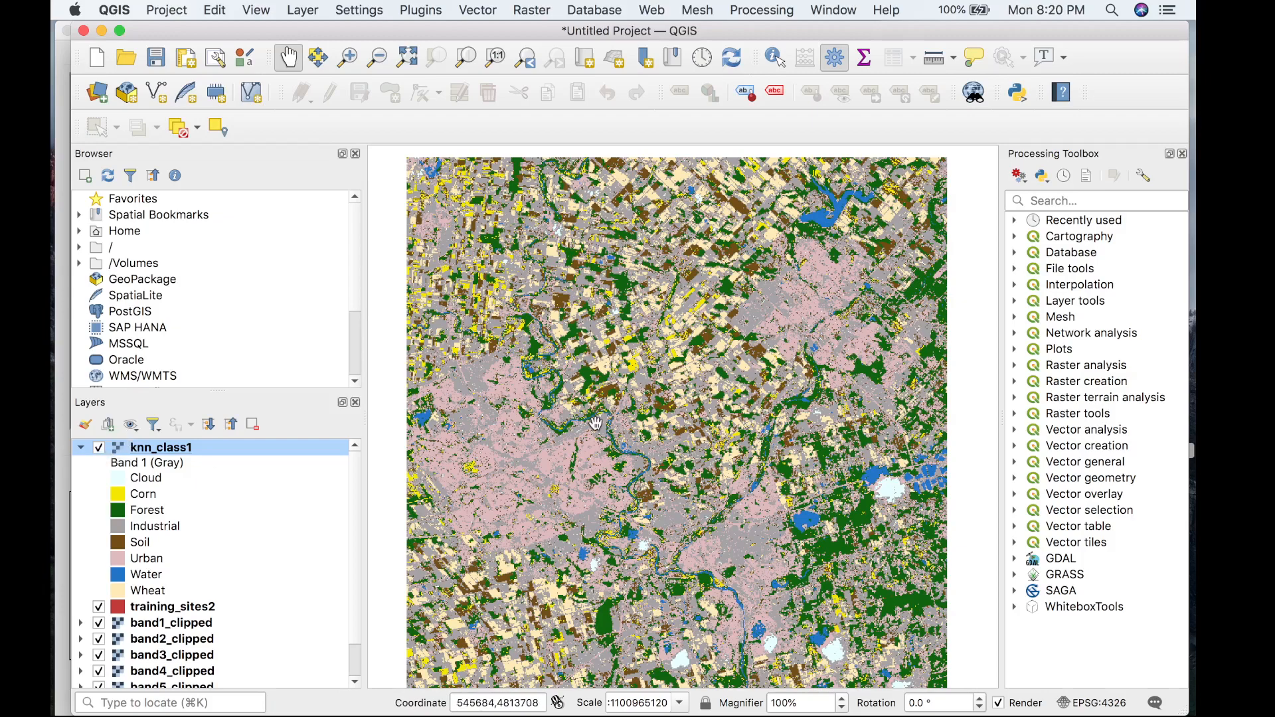
scroll("down", 3)
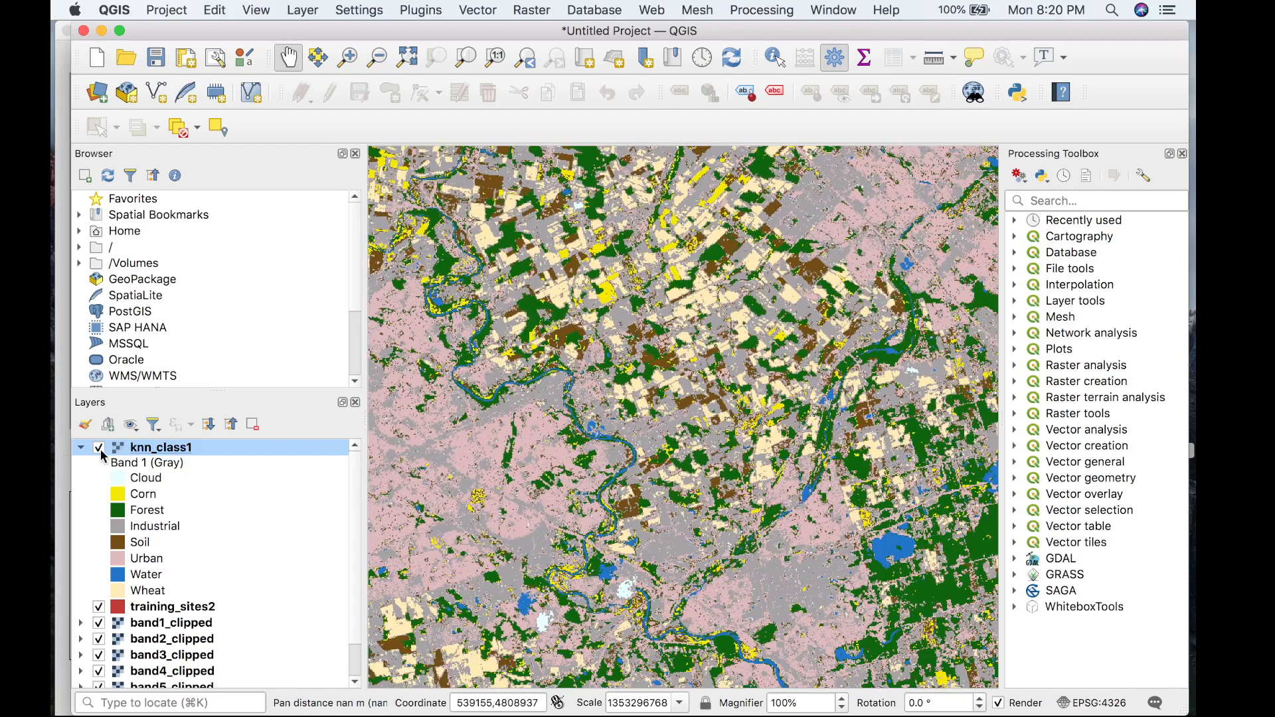
mouse_move(161, 448)
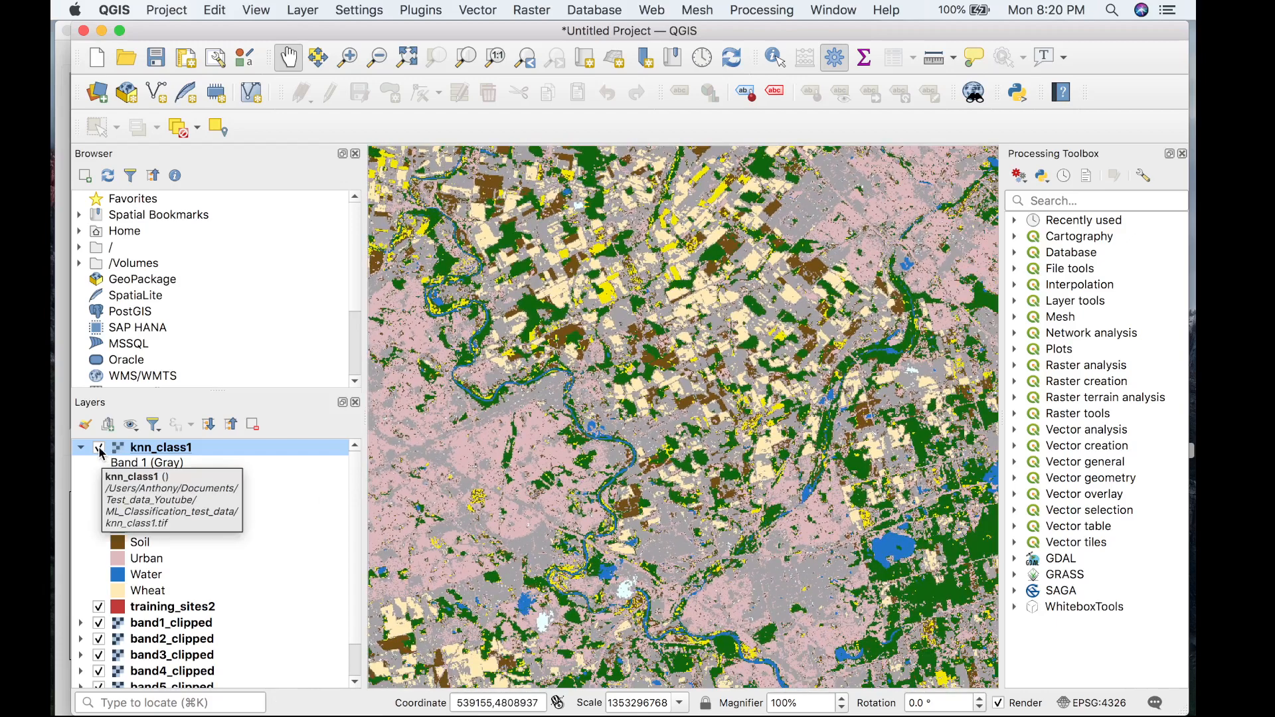
left_click(97, 448)
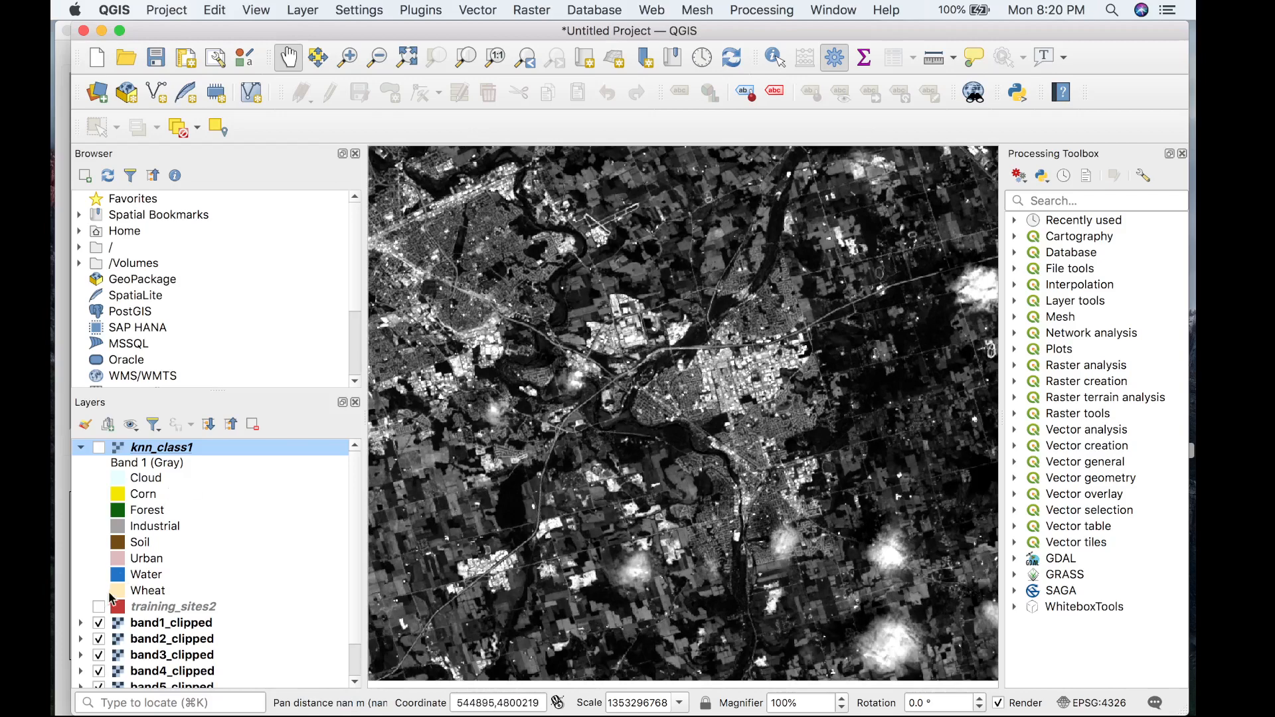
left_click(98, 605)
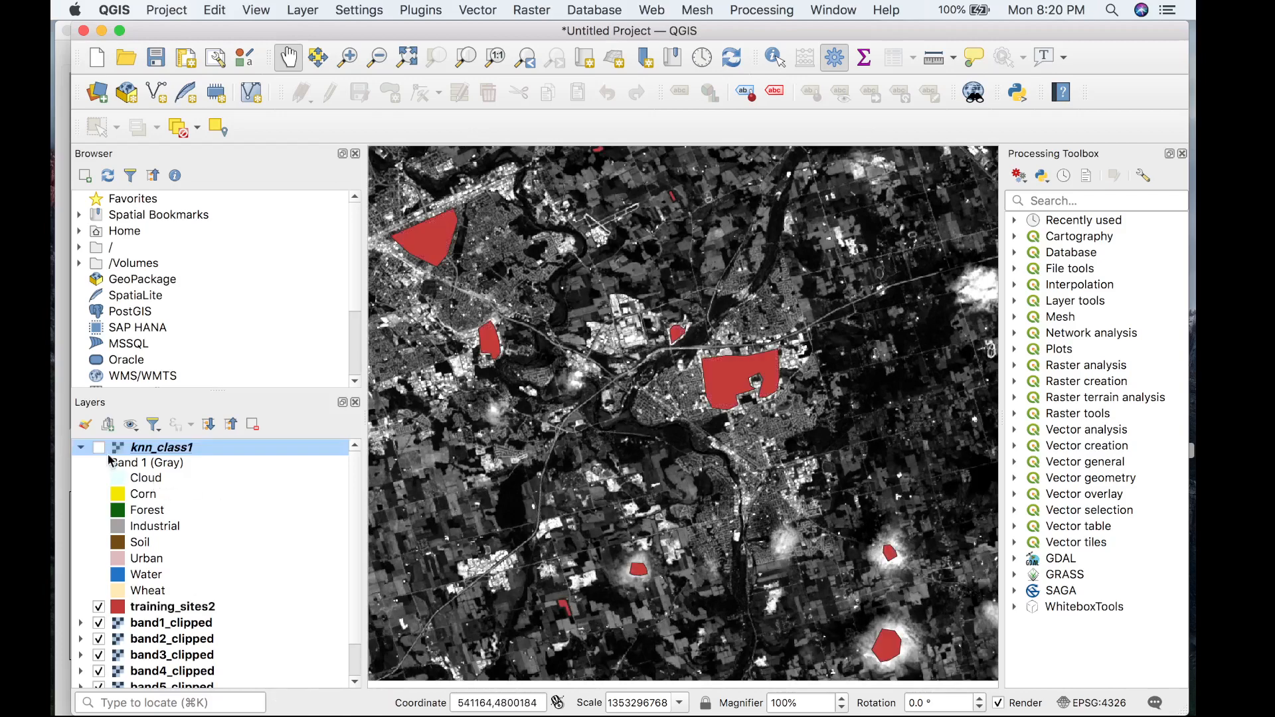
left_click(97, 446)
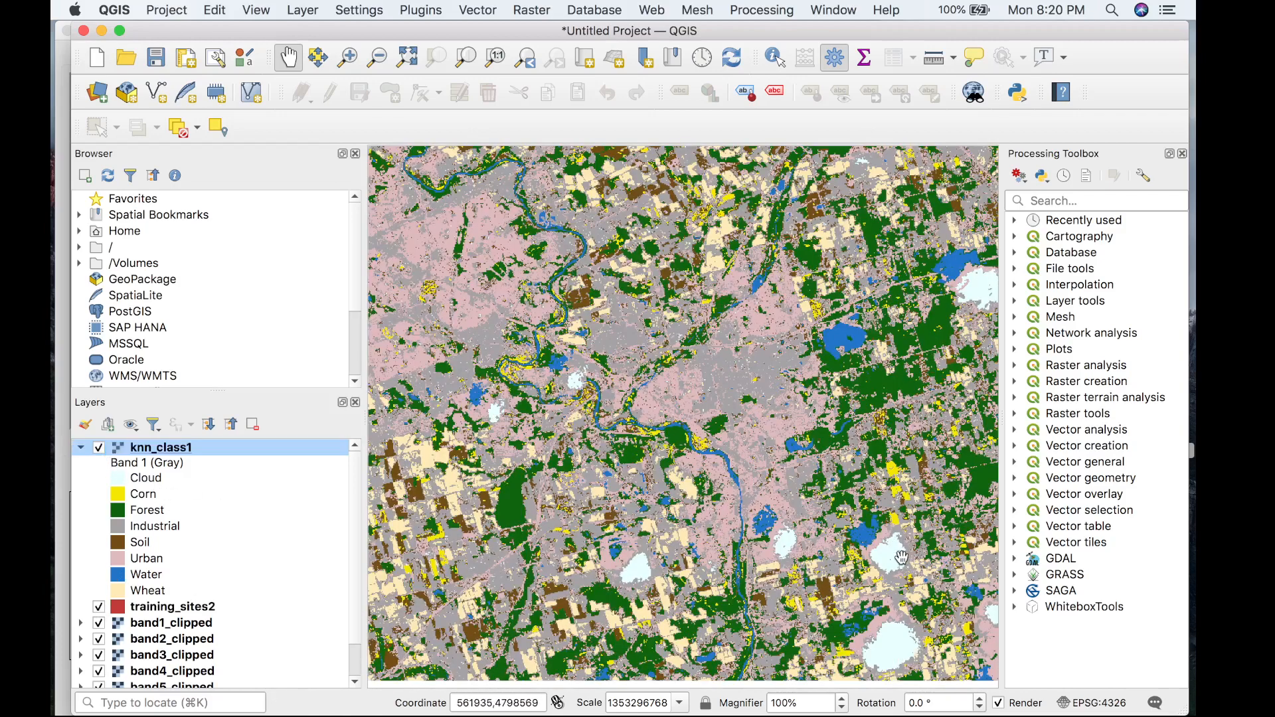